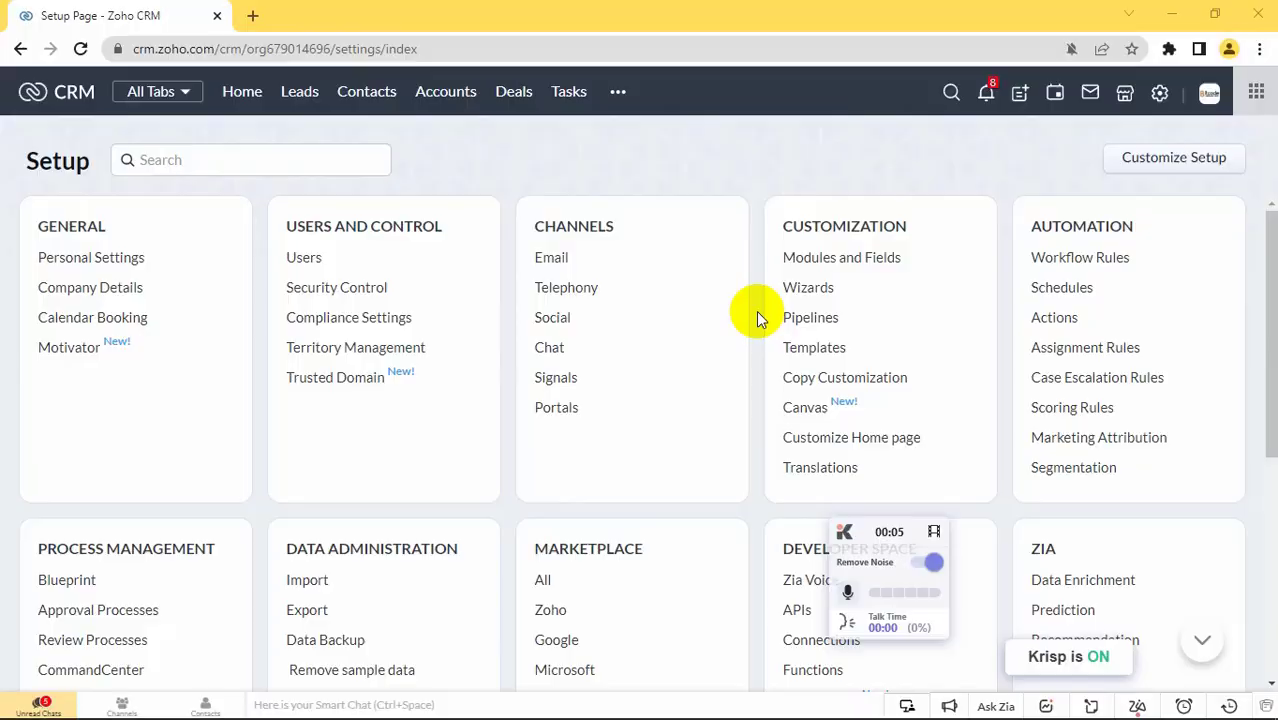
# Step: Open Workflow Rules from the Automation section of the Setup page
pyautogui.click(1080, 257)
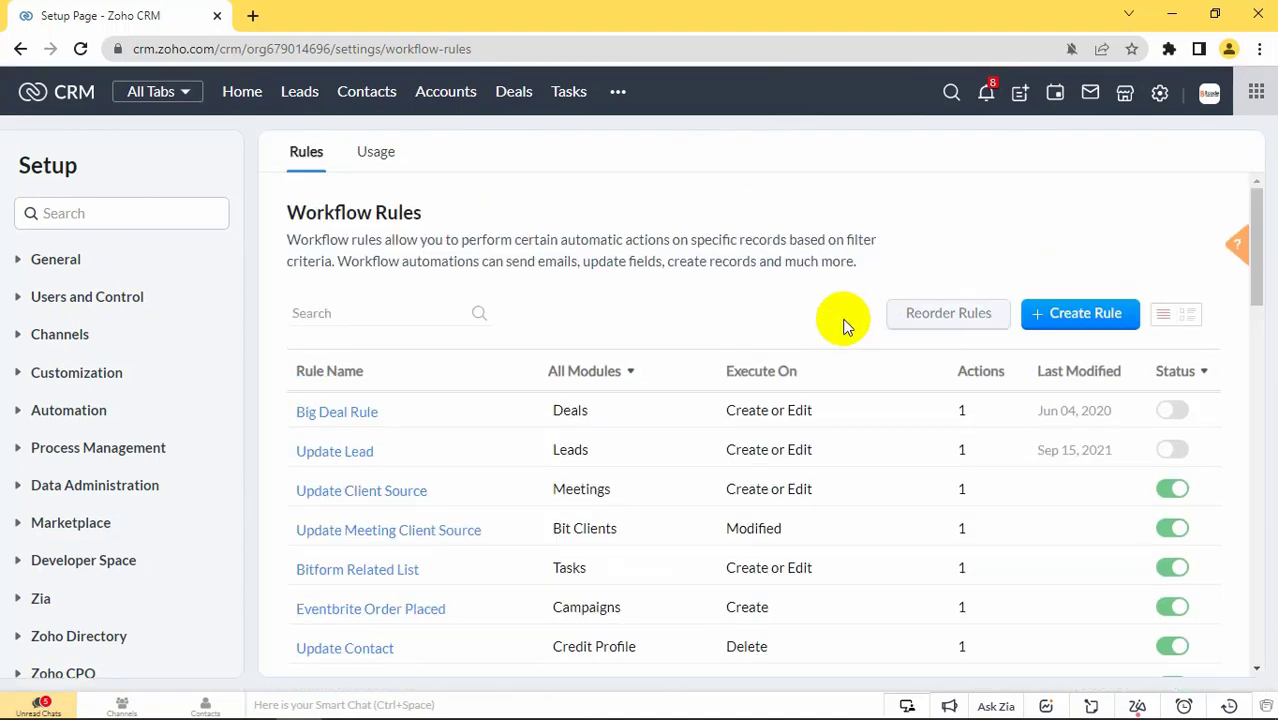
# Step: Create a Leads workflow rule named 'Round-Robin Assignment' and proceed with Next
pyautogui.click(68, 410)
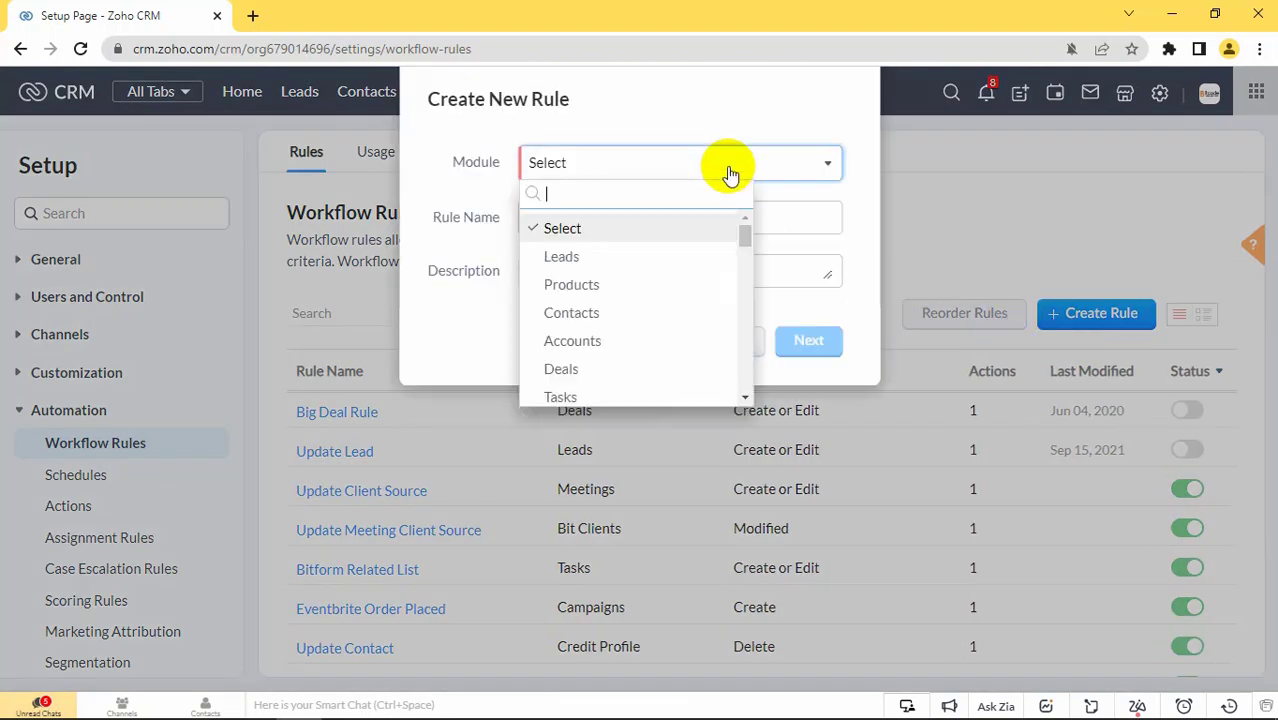
pyautogui.click(571, 284)
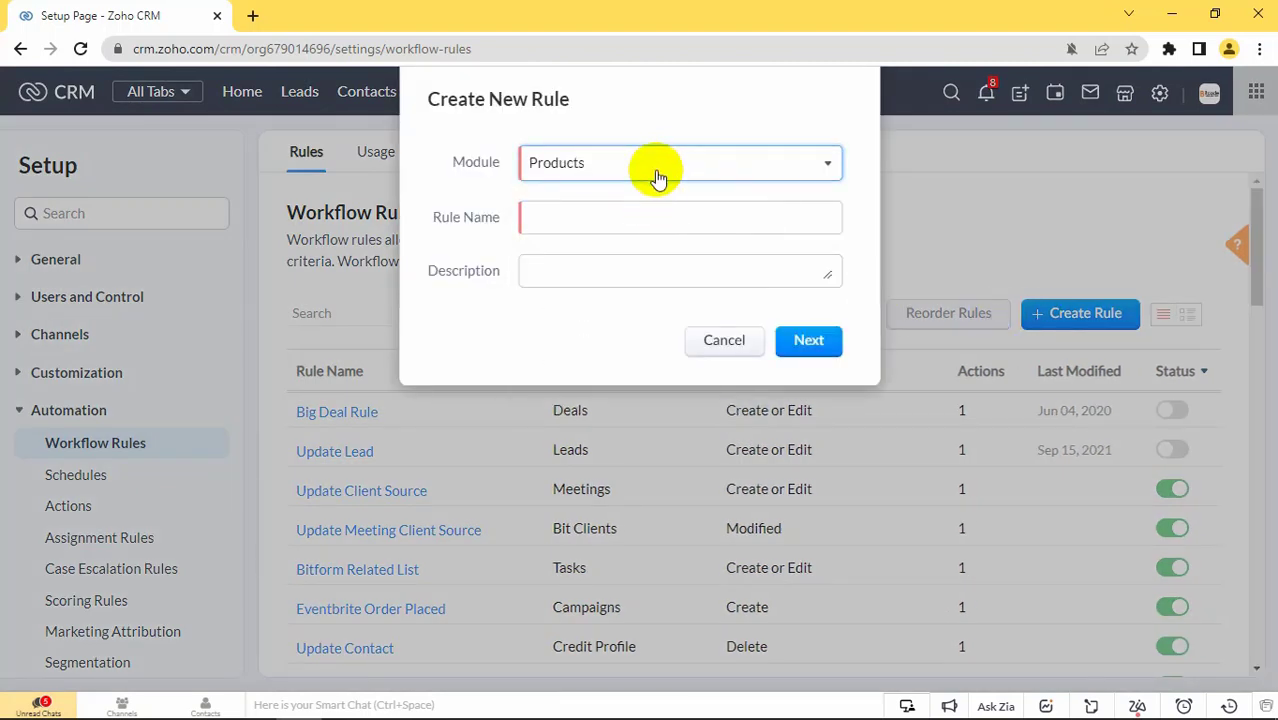
pyautogui.click(678, 162)
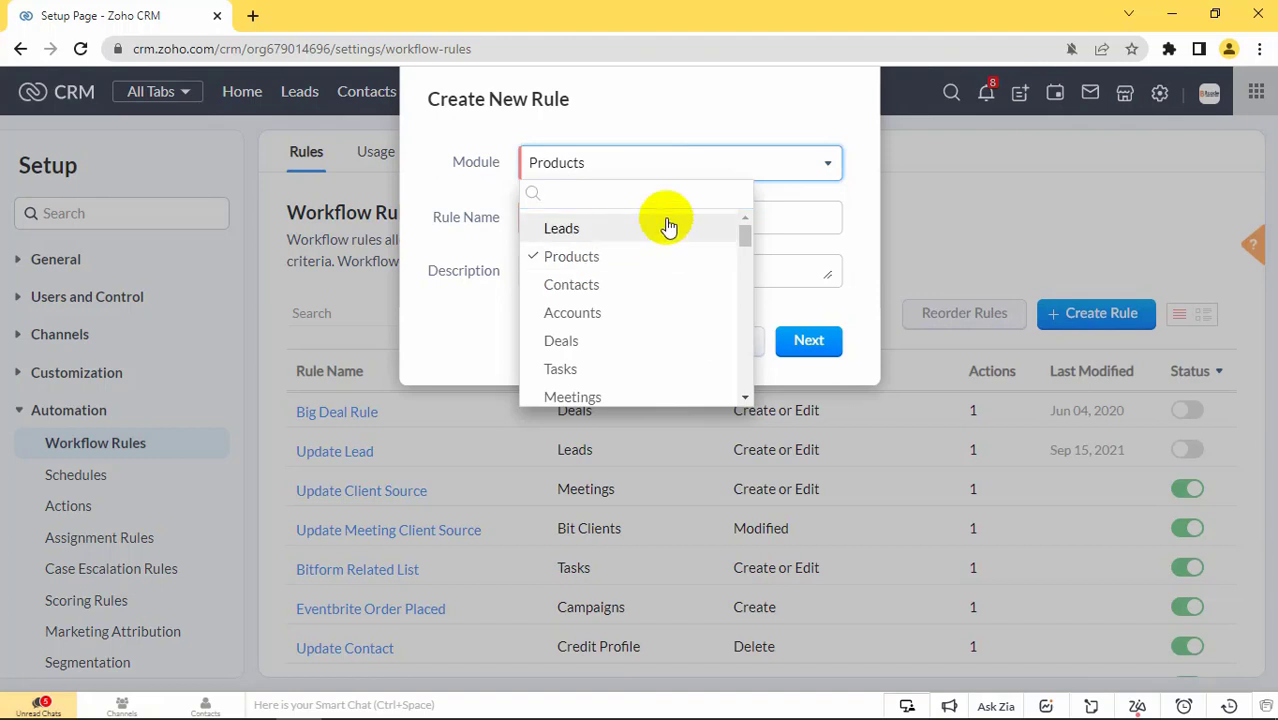
pyautogui.click(561, 228)
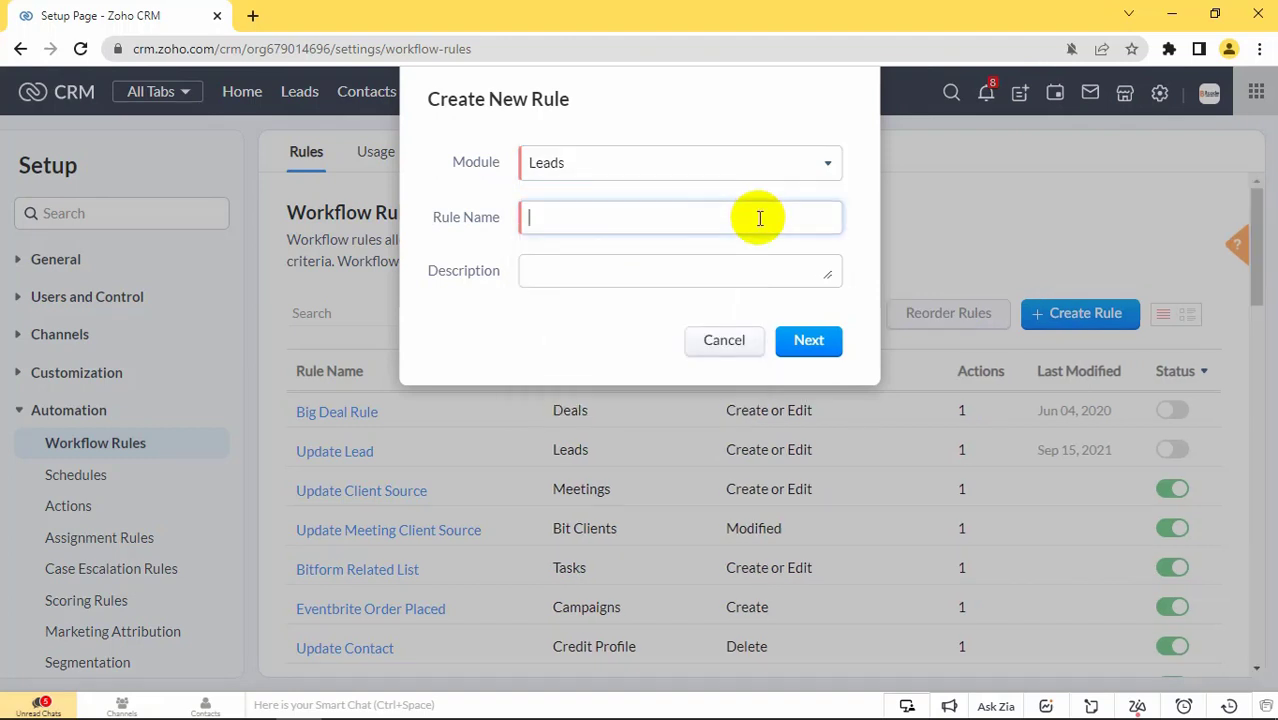
pyautogui.write('Roi')
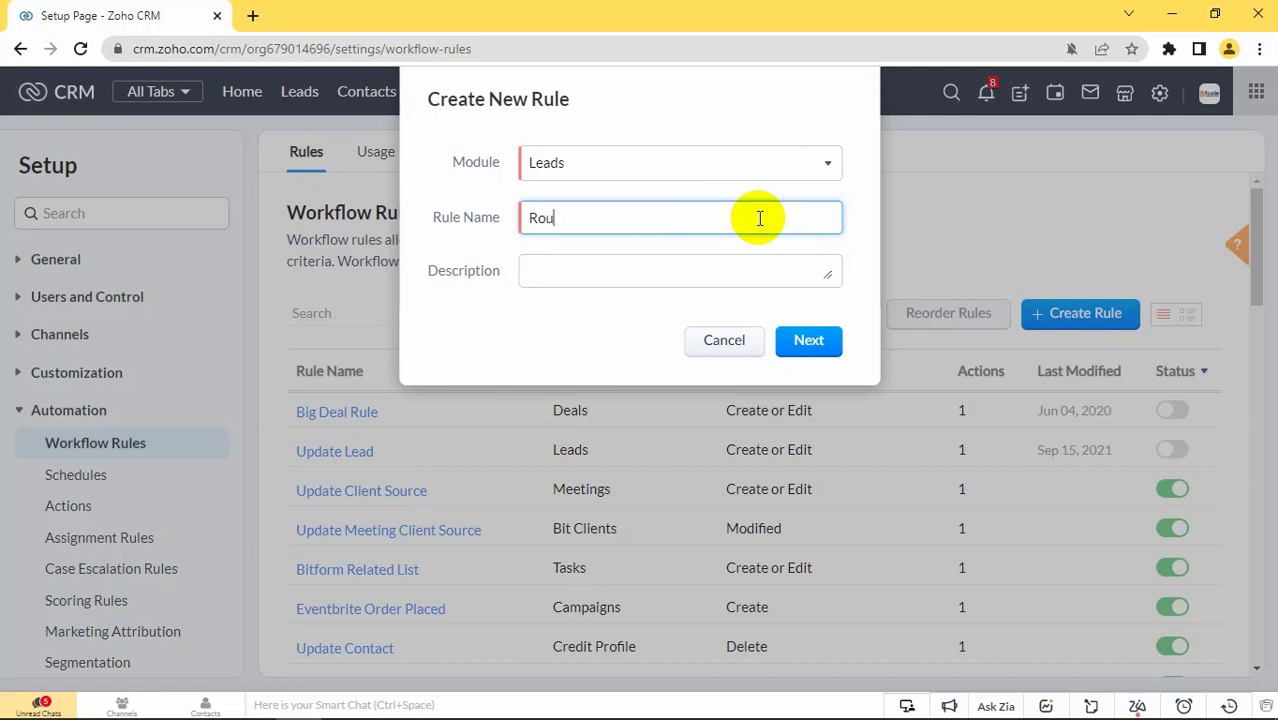
pyautogui.write('nd')
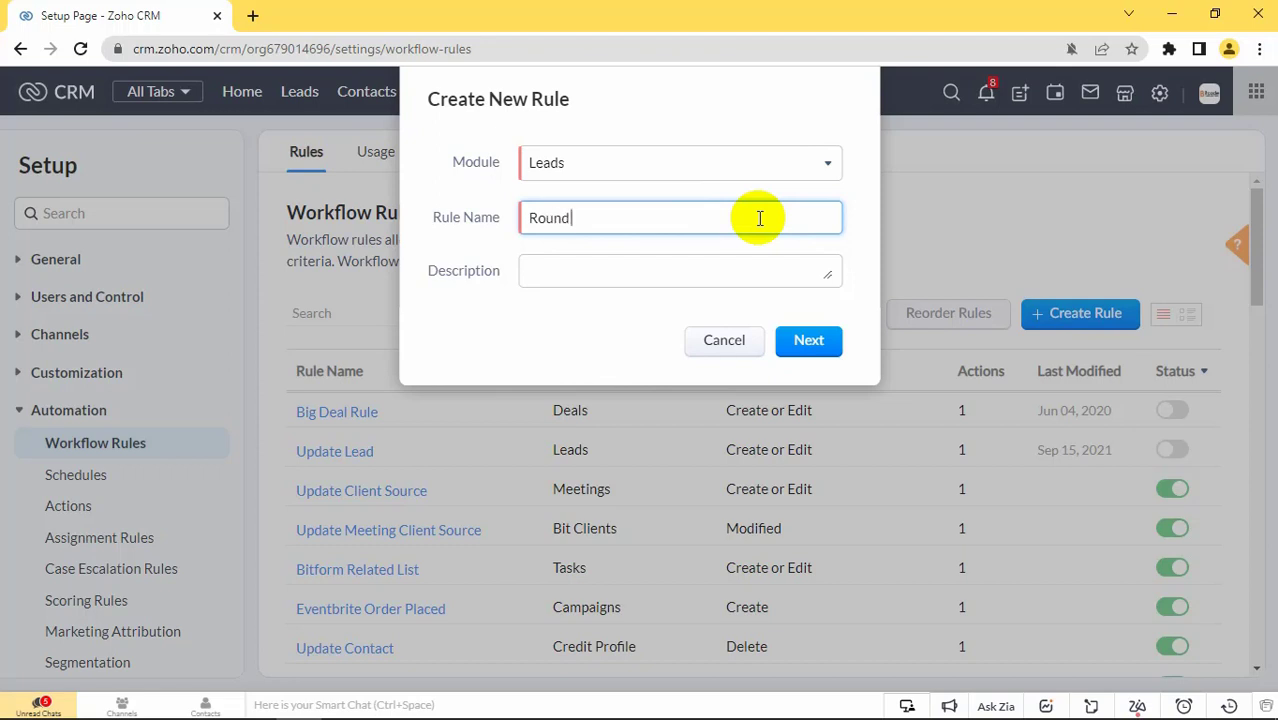
pyautogui.write('-')
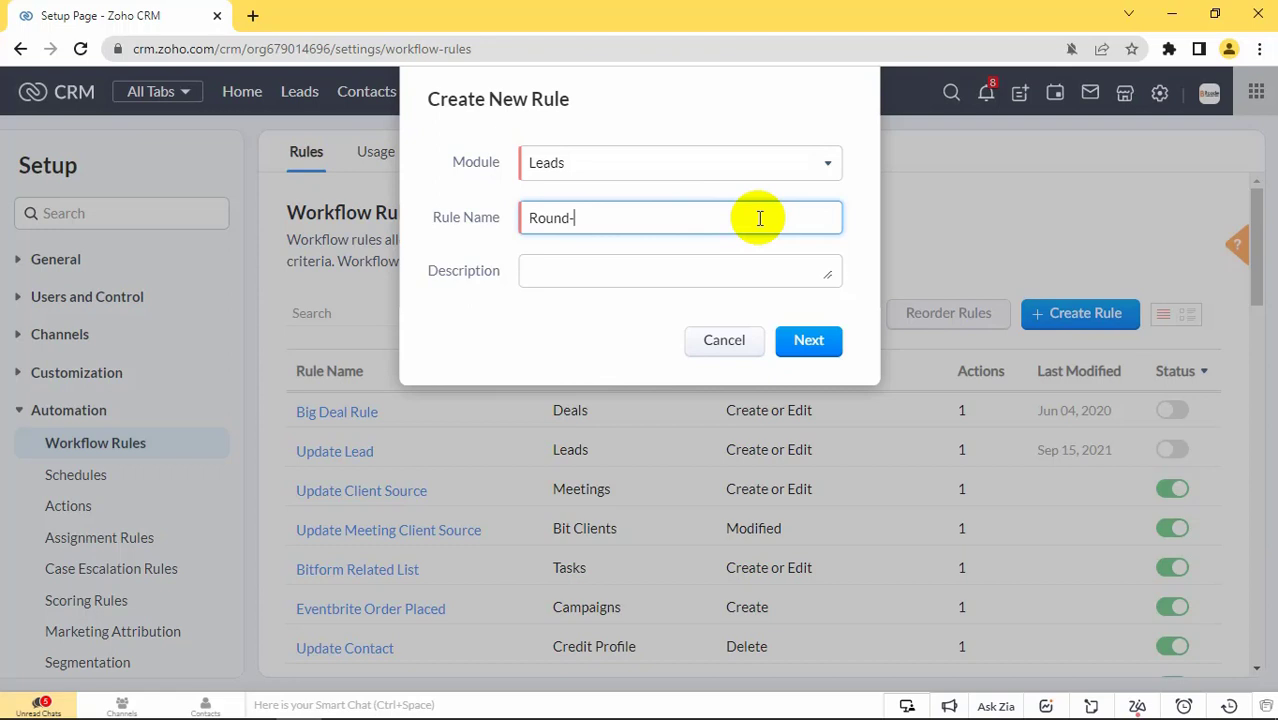
pyautogui.write('Robin Ass')
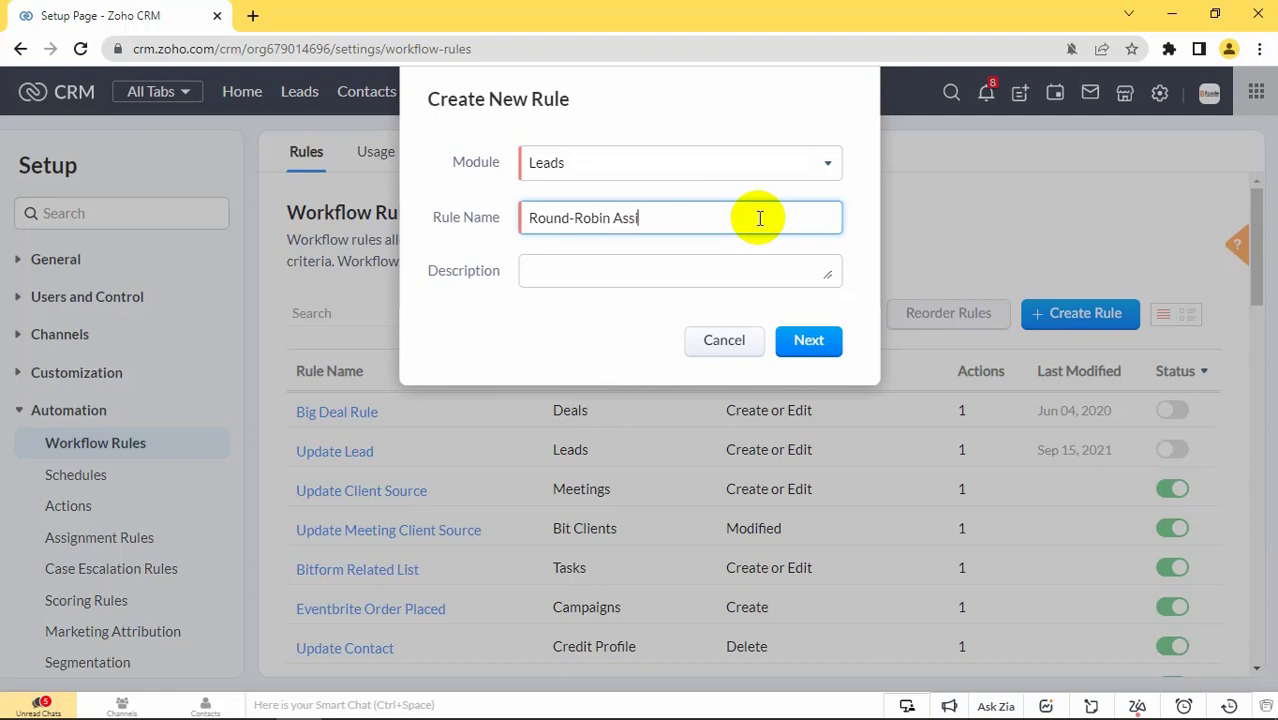
pyautogui.write('gnment')
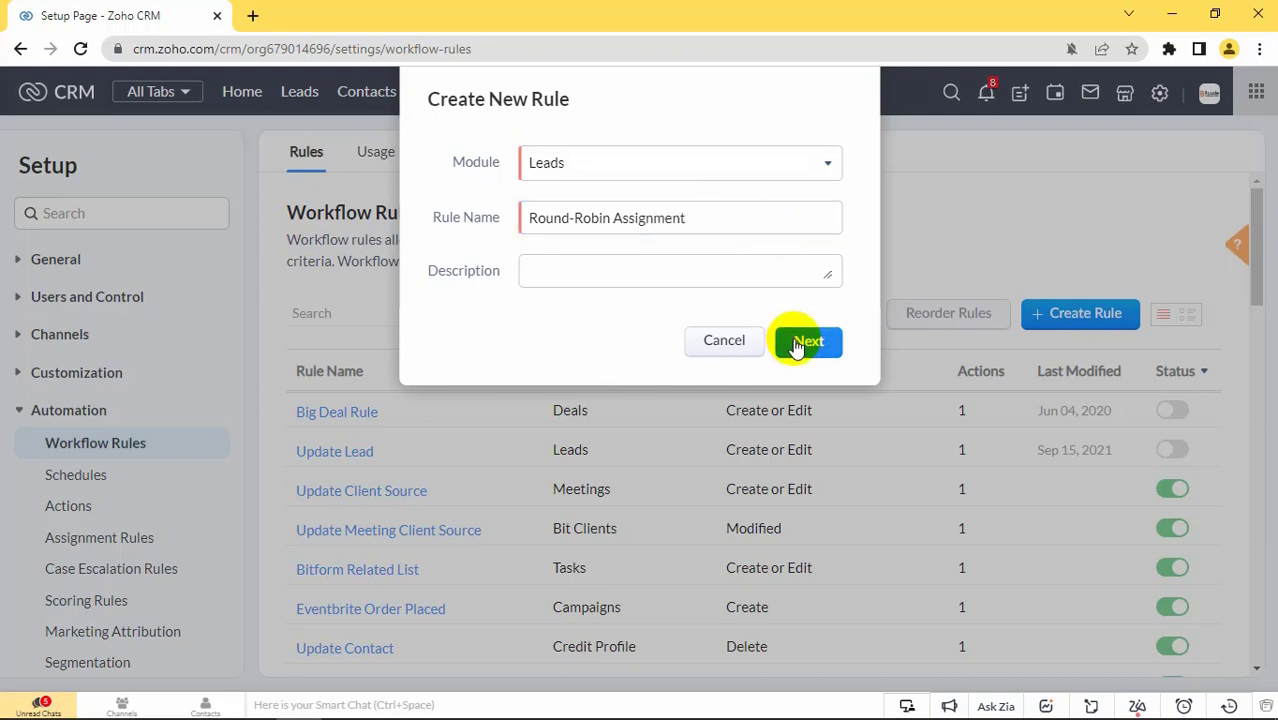
pyautogui.click(807, 340)
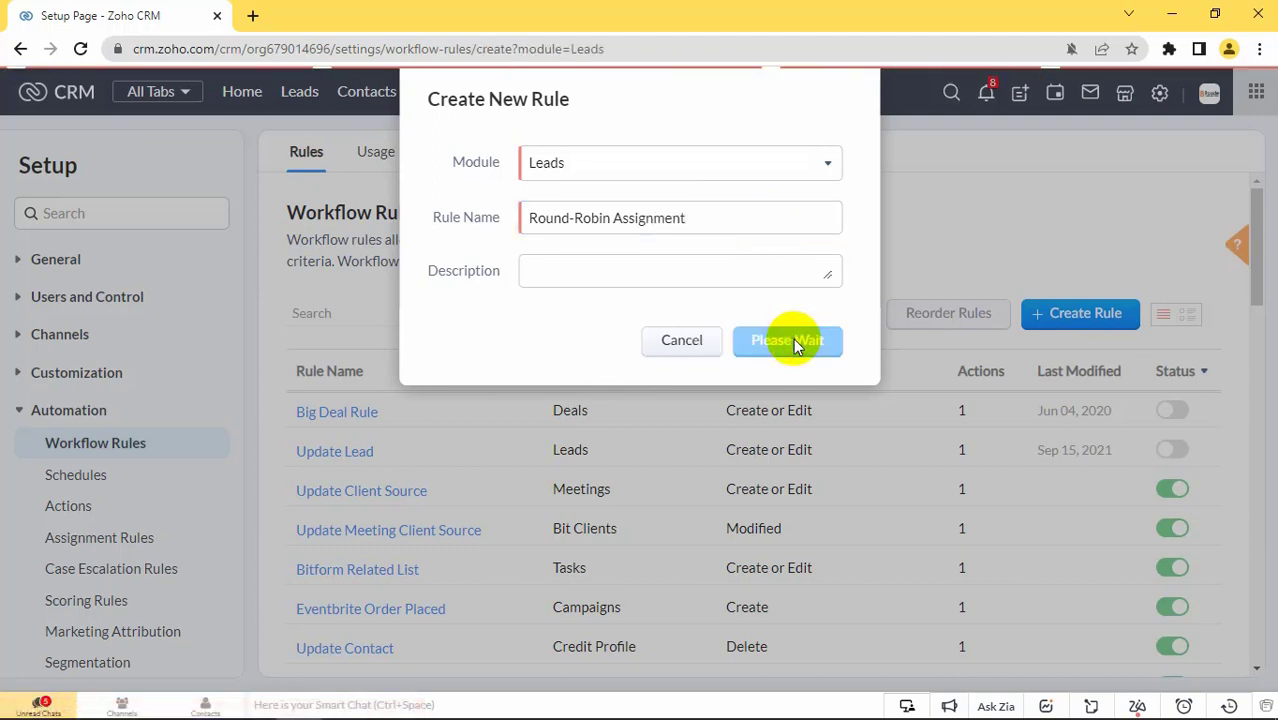
# Step: Trigger the rule on the record action Create and apply it to All Leads
pyautogui.click(787, 340)
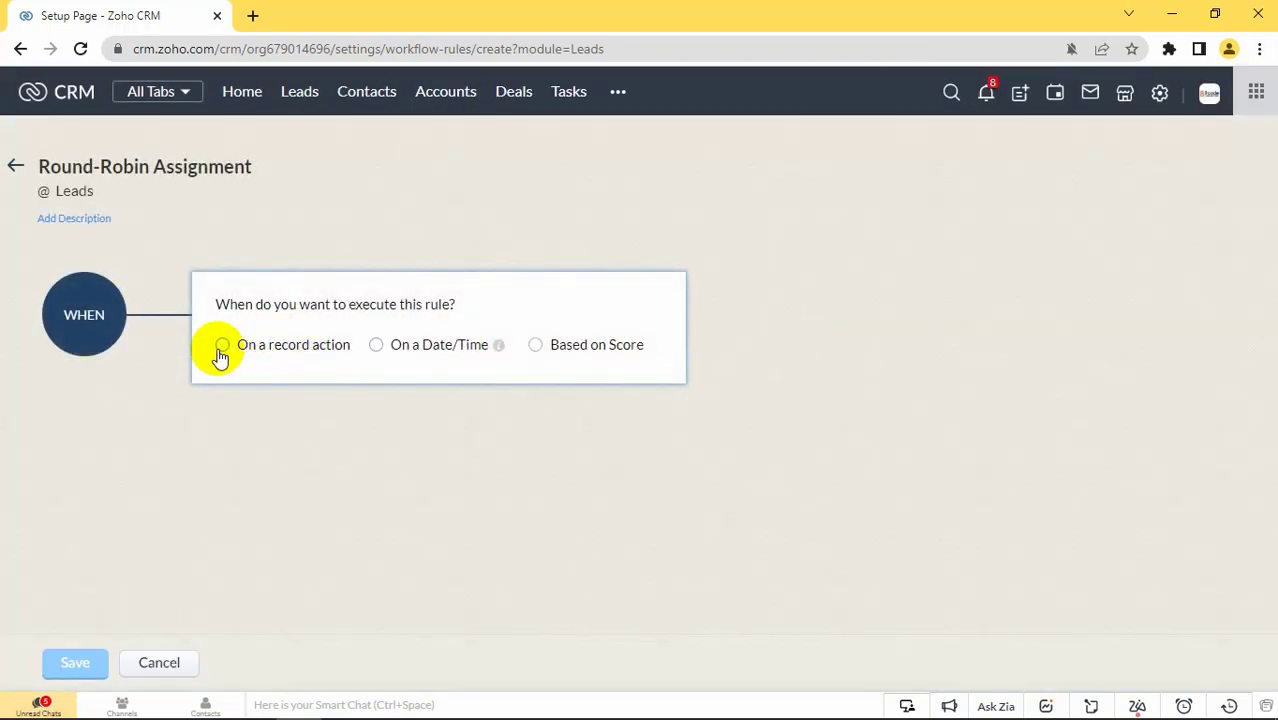
pyautogui.click(222, 345)
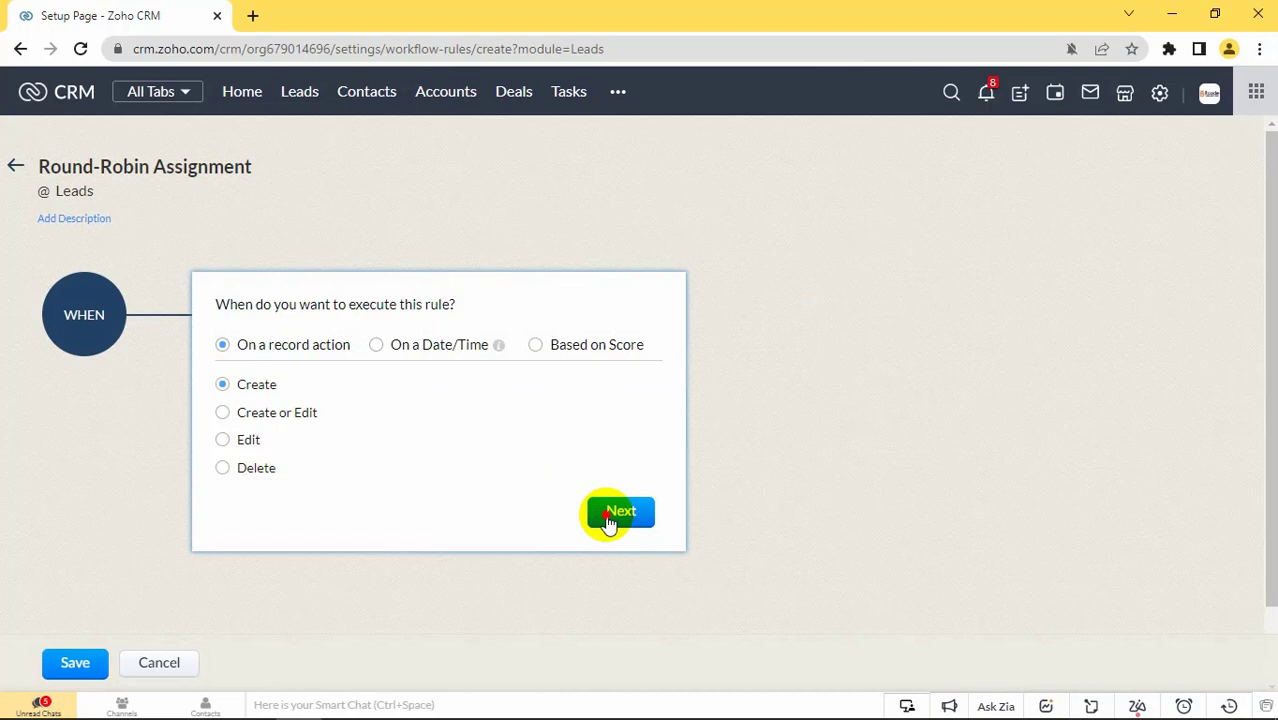
pyautogui.click(617, 512)
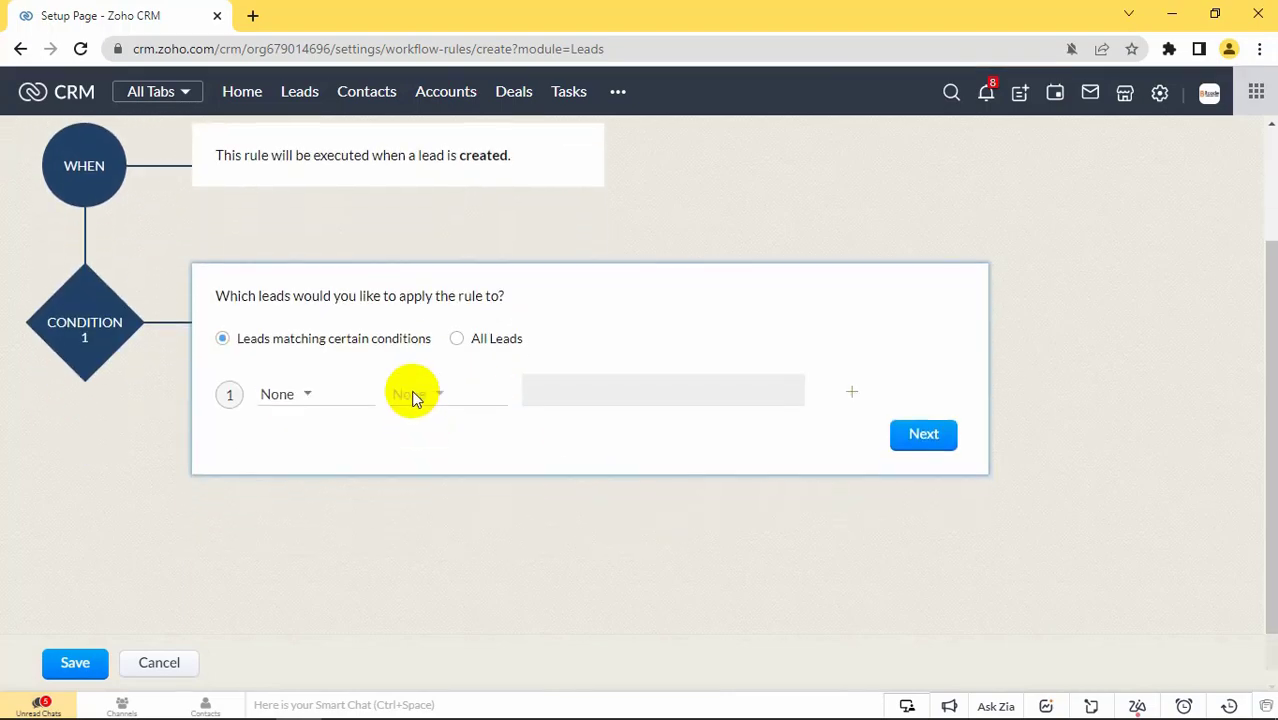
pyautogui.click(456, 338)
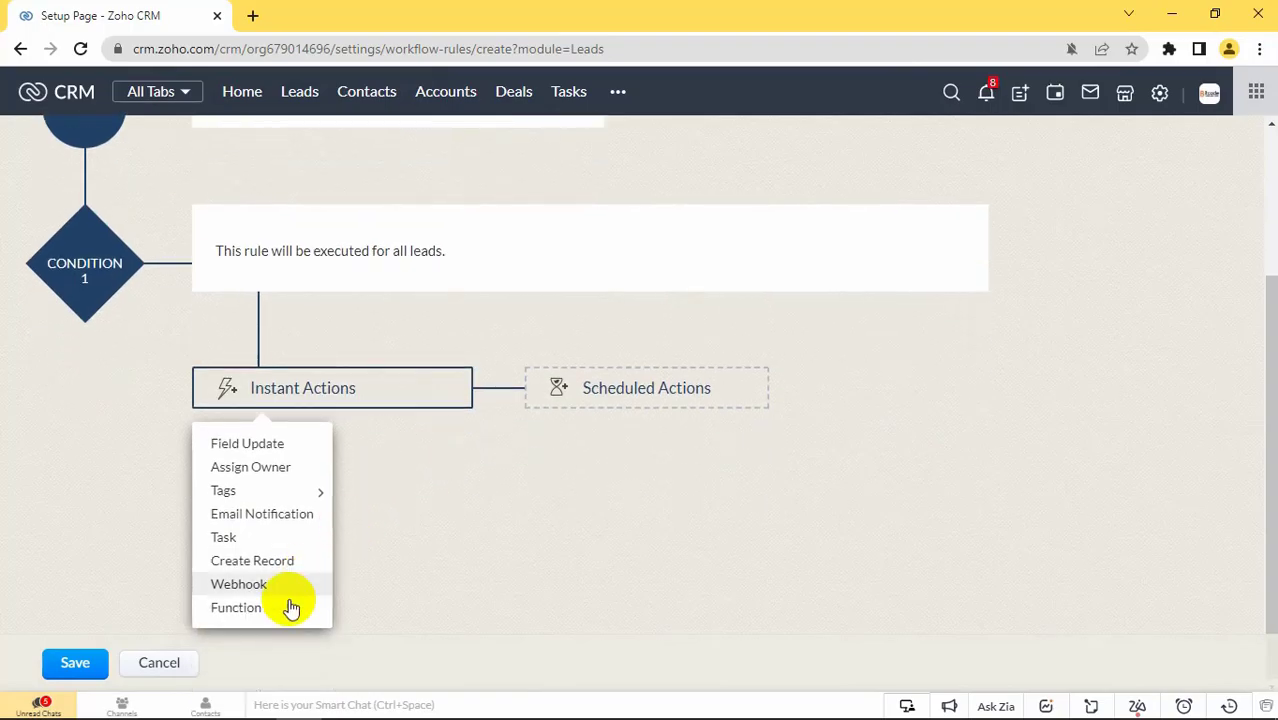
# Step: Add a write-your-own Function instant action named Round_robin_assignment
pyautogui.click(234, 607)
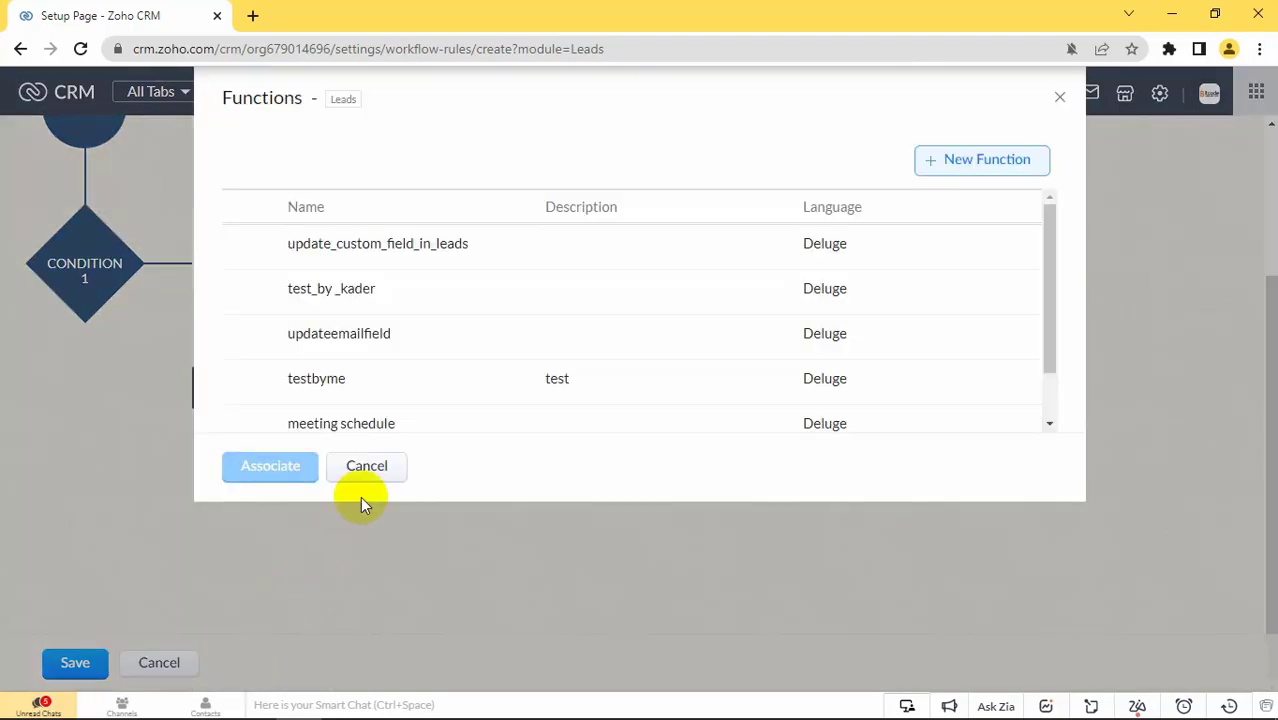
pyautogui.moveTo(952, 166)
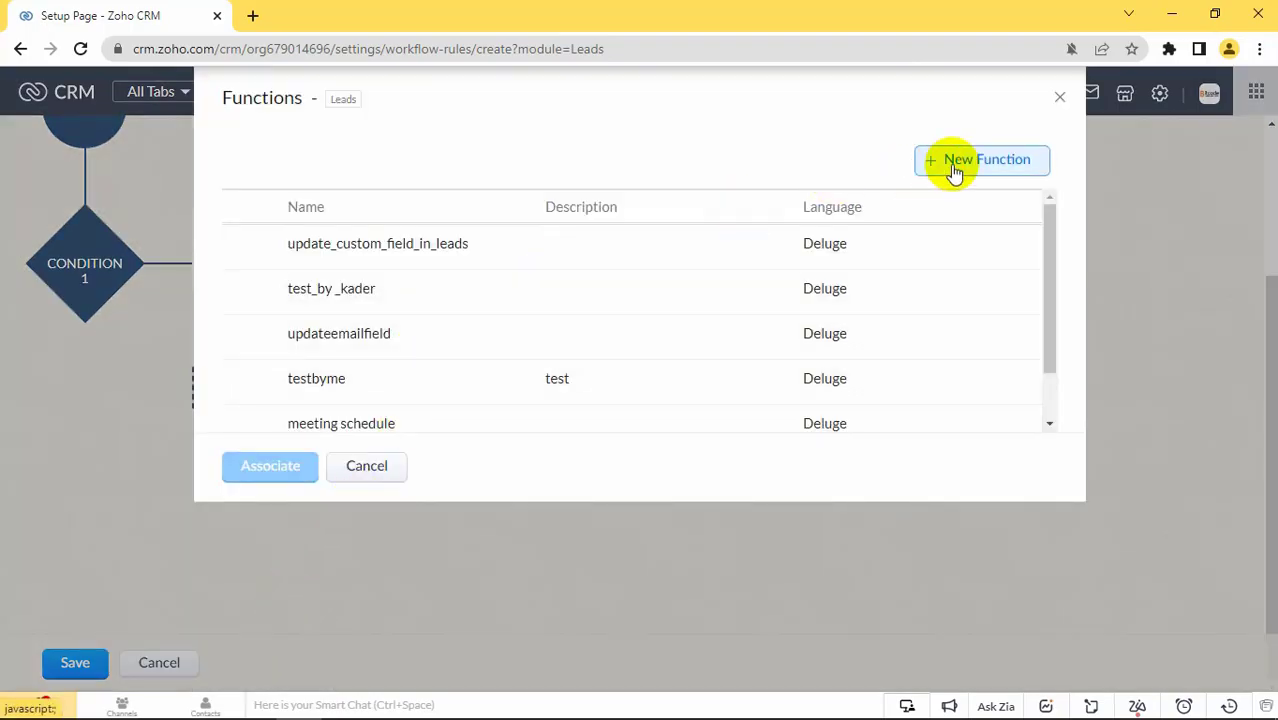
pyautogui.click(982, 159)
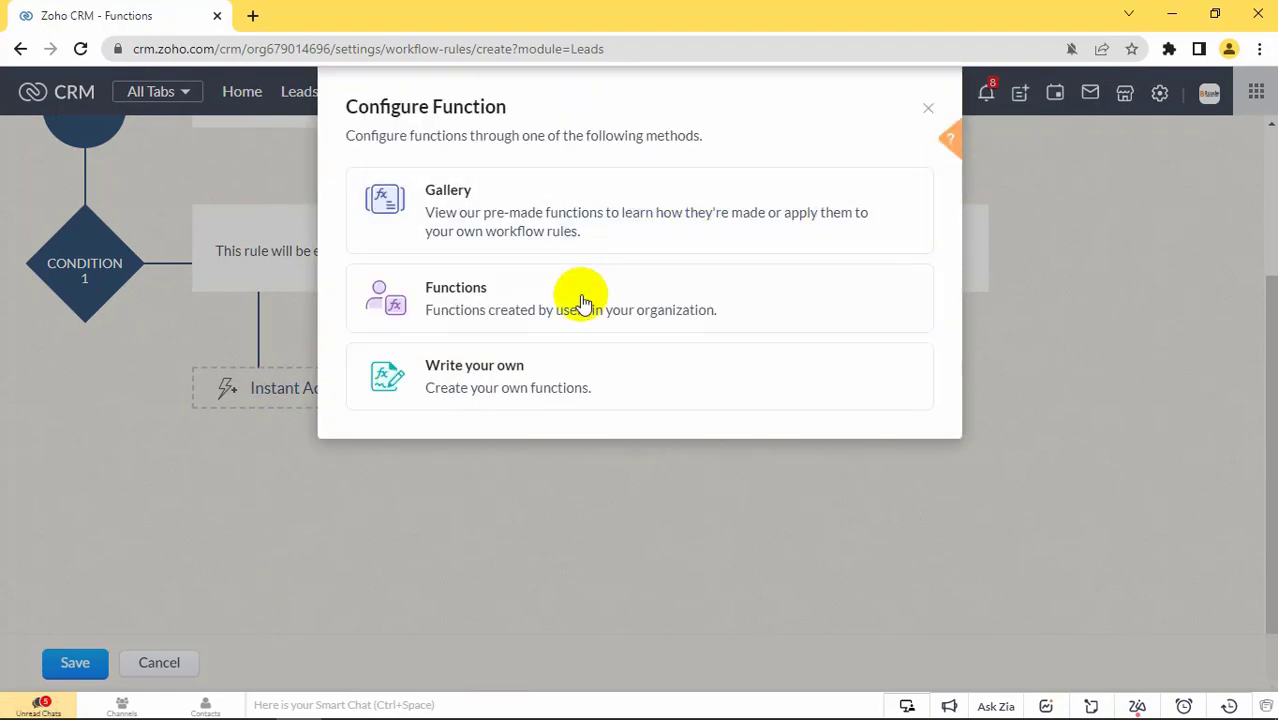
pyautogui.click(582, 298)
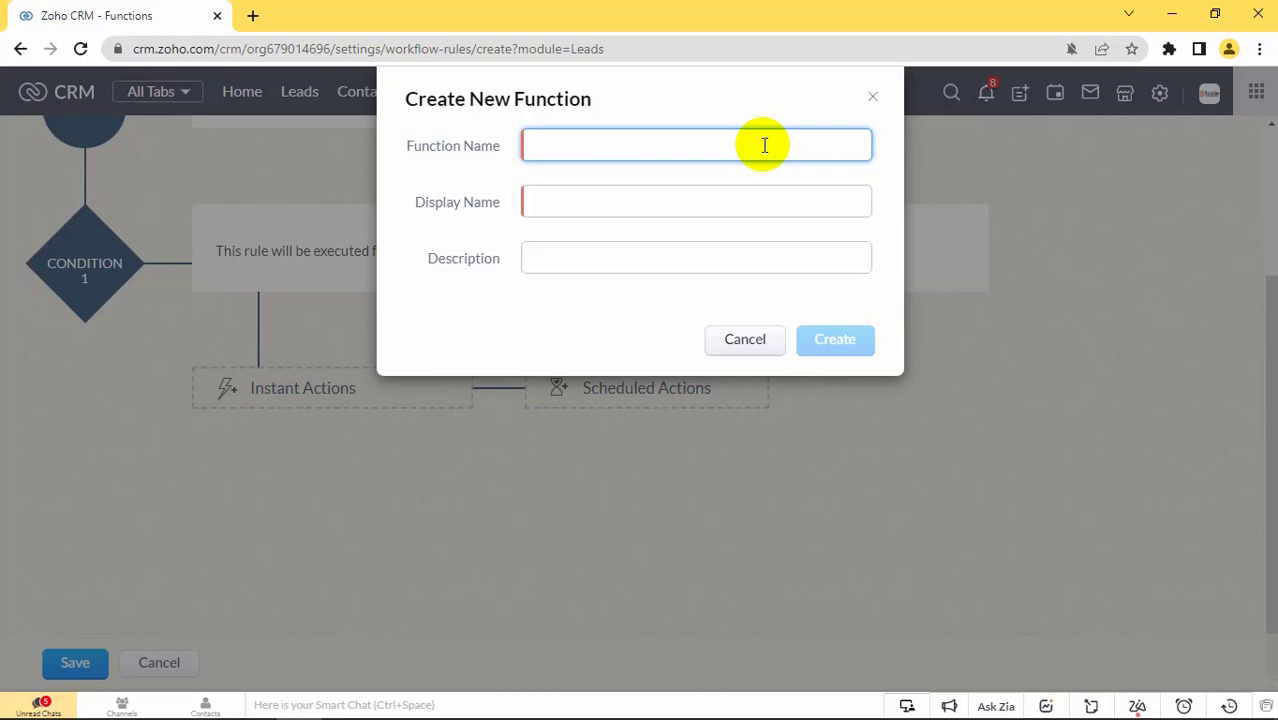
pyautogui.write('Rou')
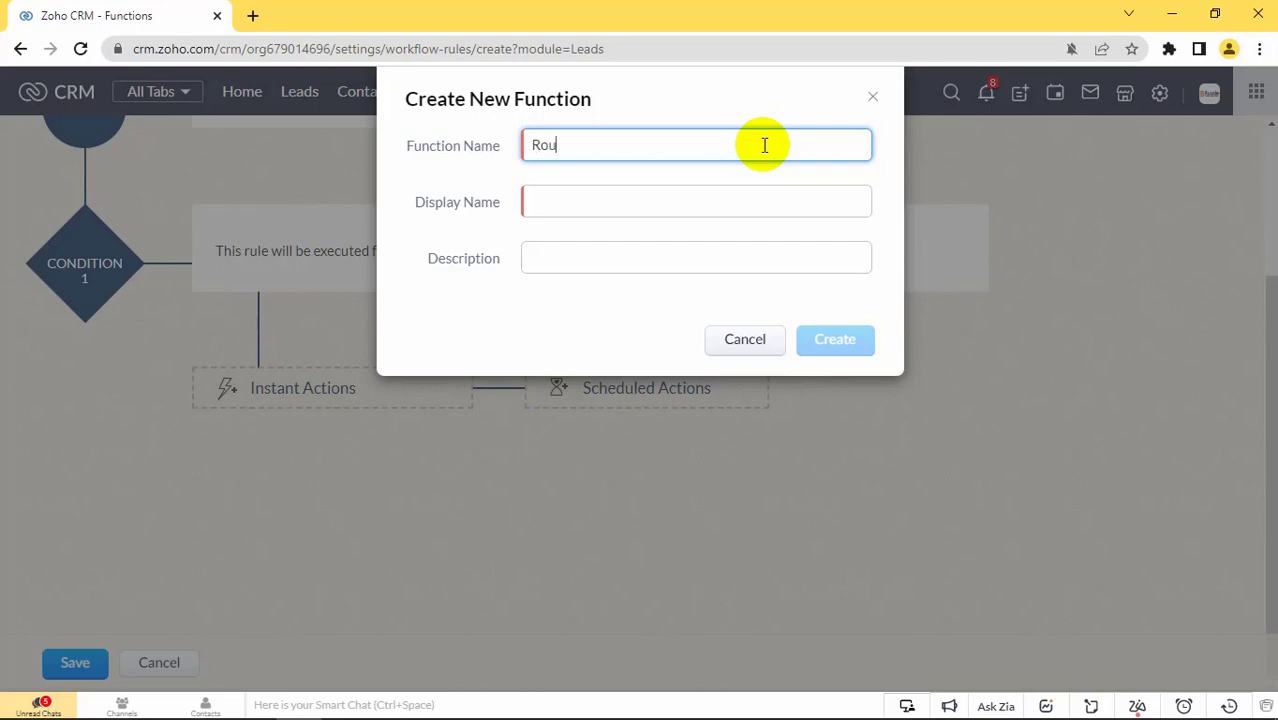
pyautogui.write('nd_rob')
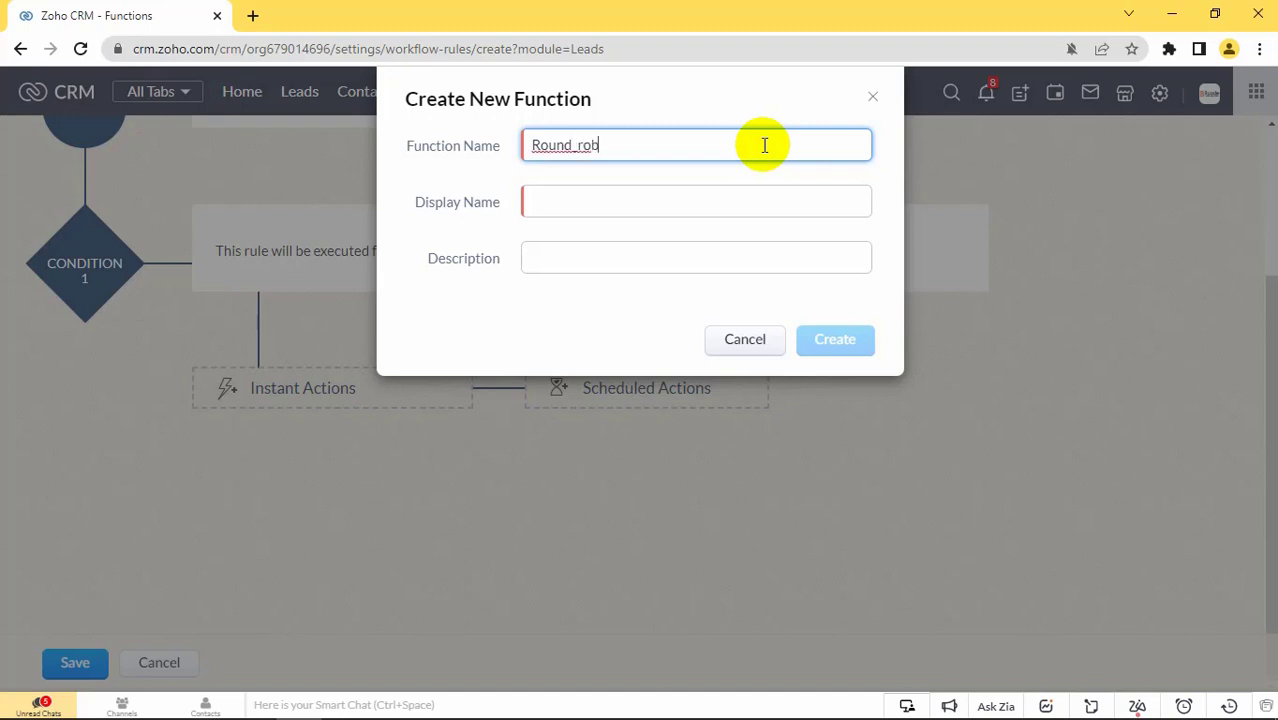
pyautogui.write('in_')
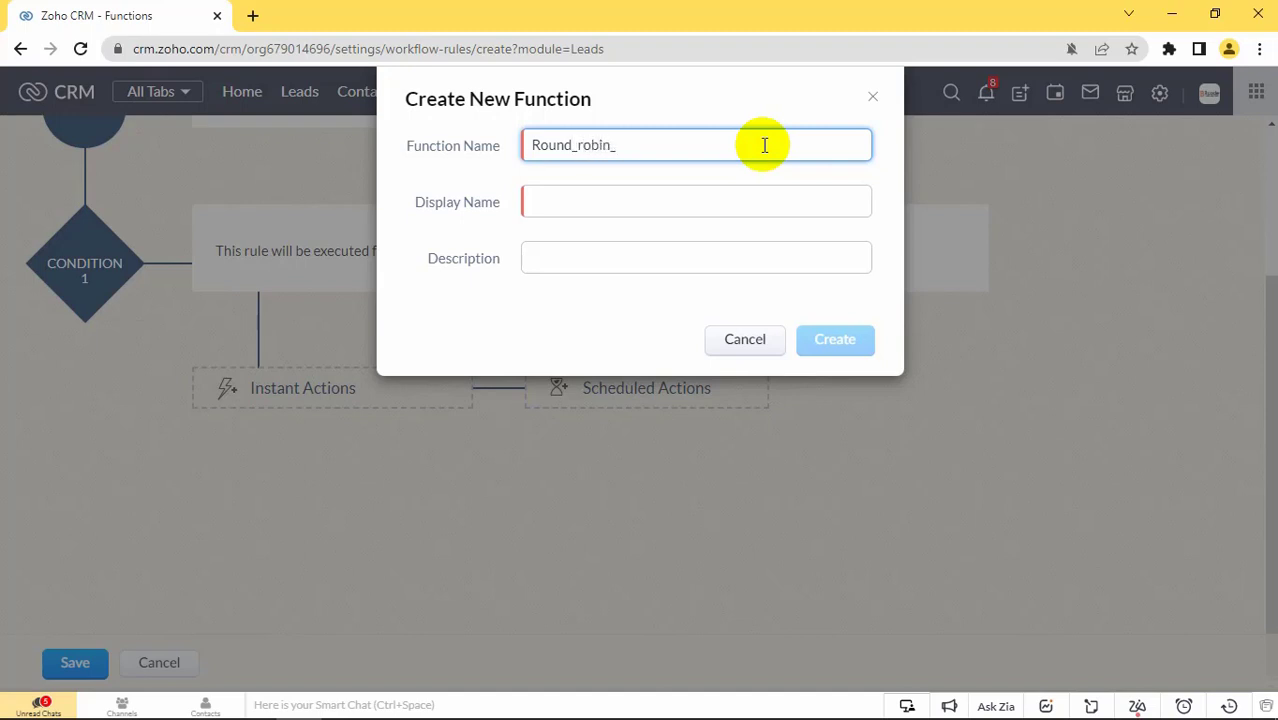
pyautogui.write('assignm')
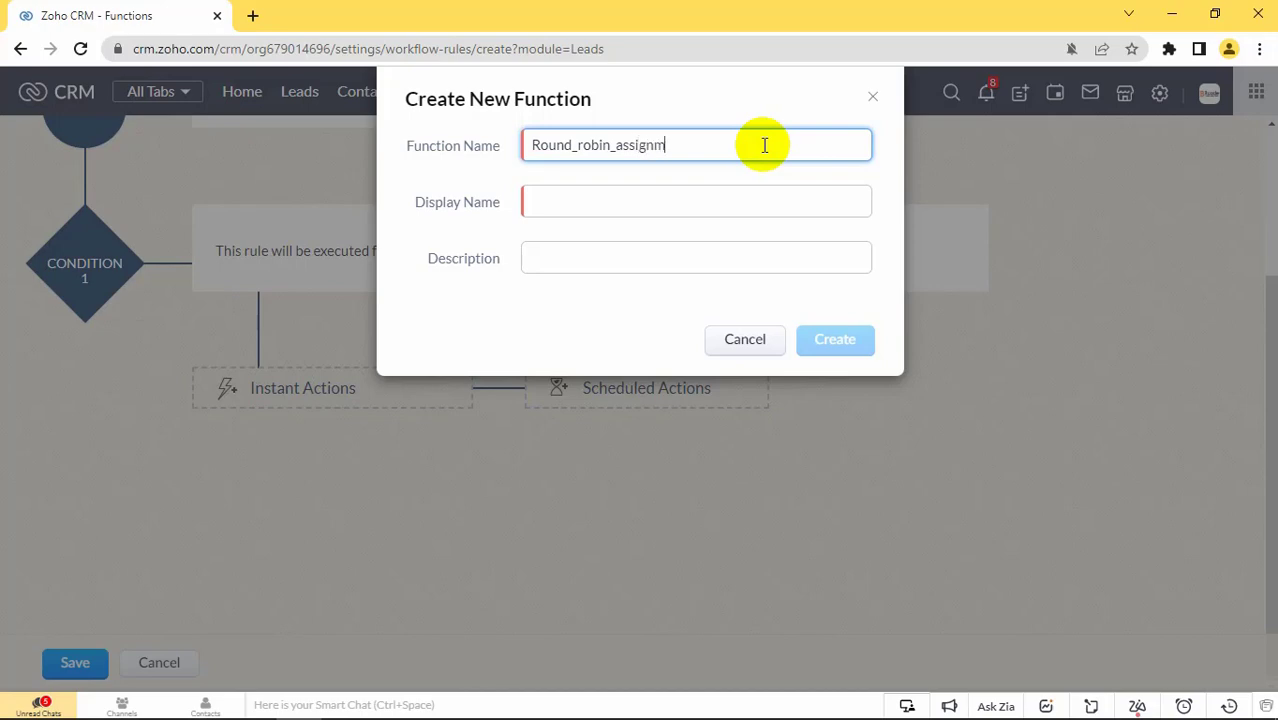
pyautogui.write('ent')
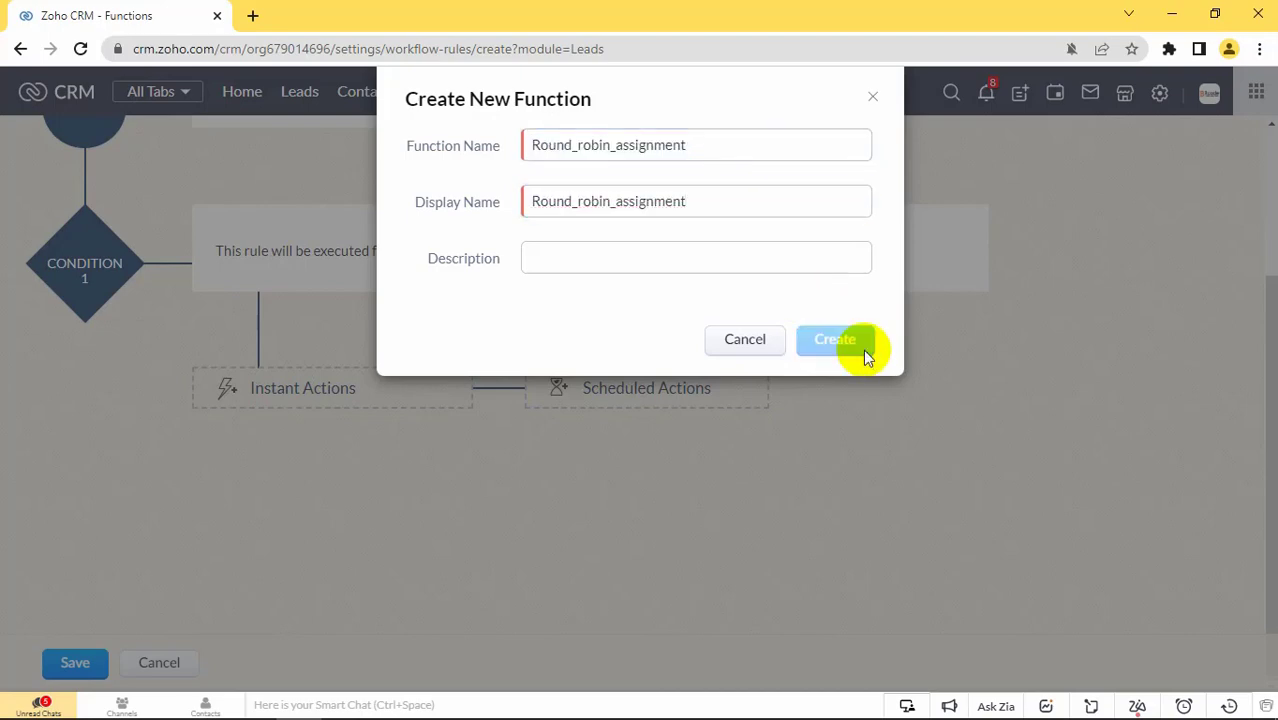
# Step: Create the Round_robin_assignment function to reach its Deluge code editor
pyautogui.click(835, 339)
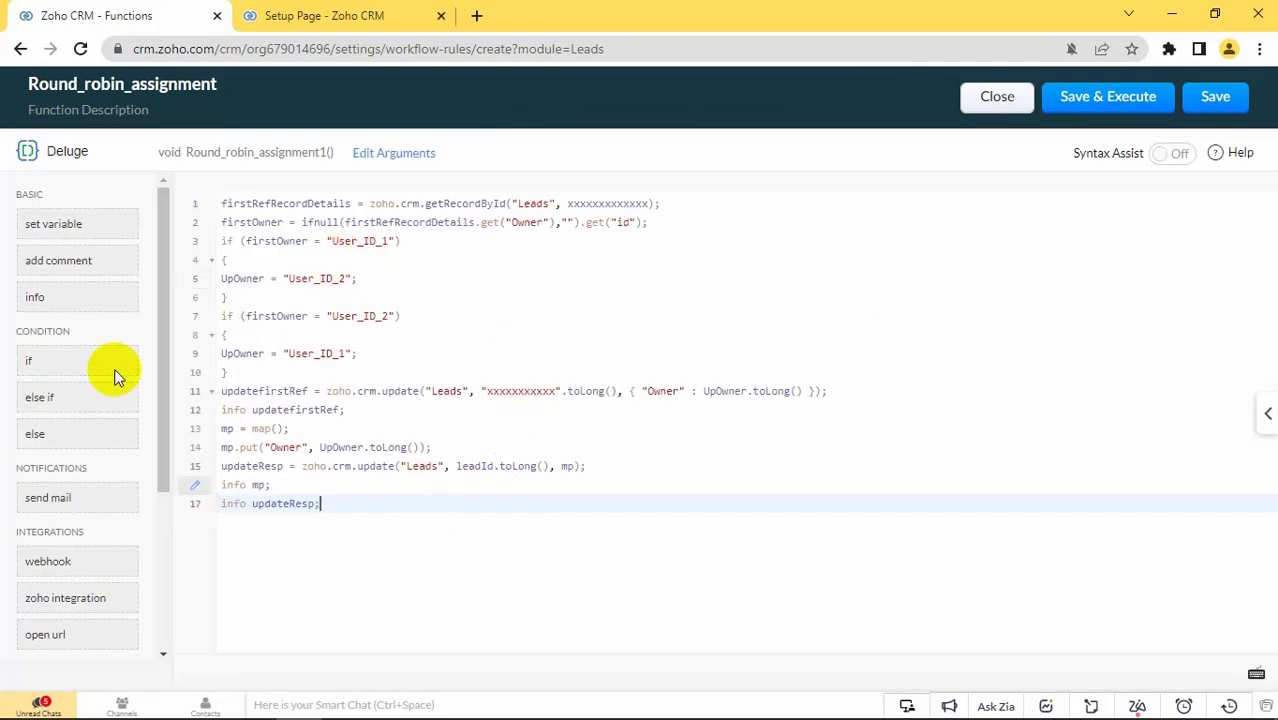
pyautogui.moveTo(619, 197)
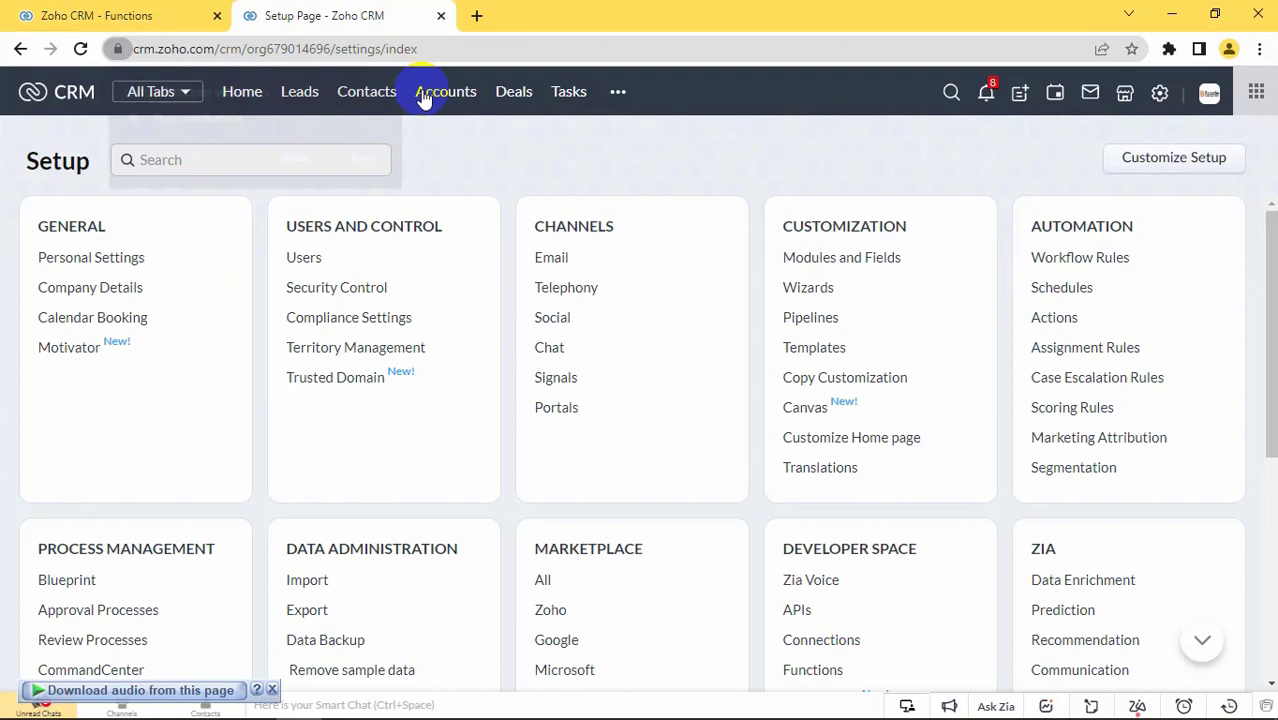
pyautogui.click(299, 91)
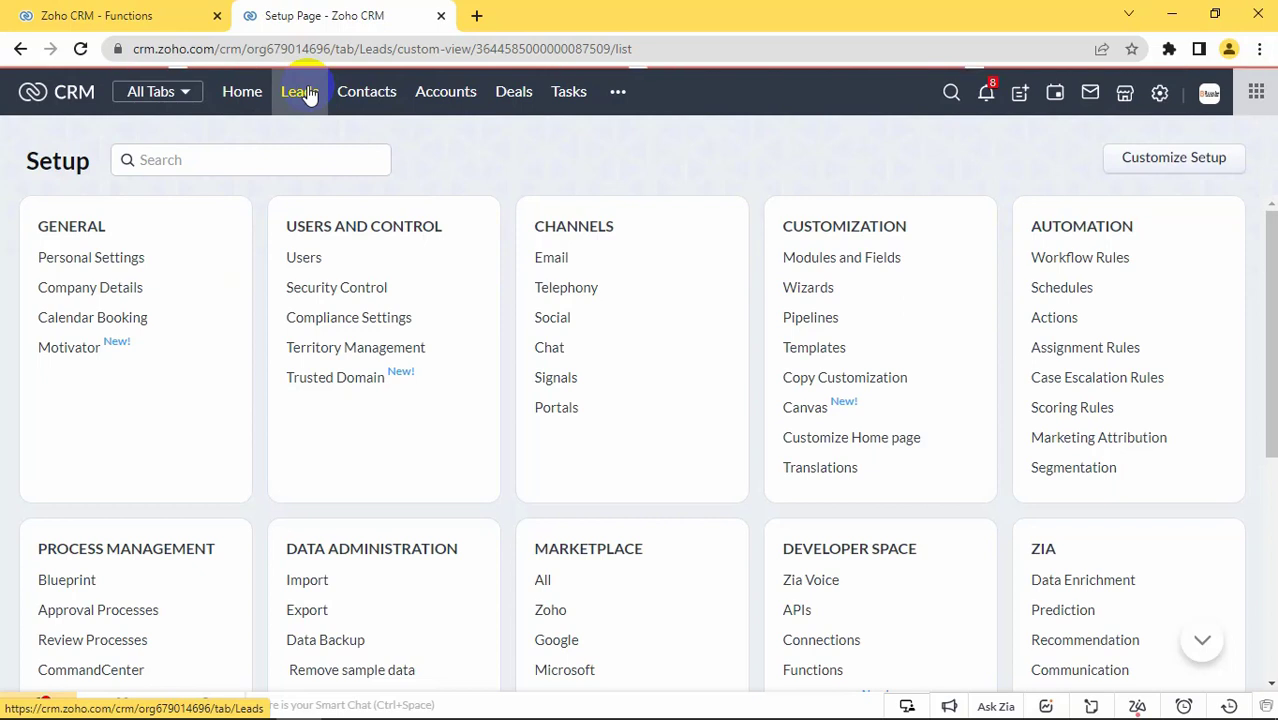
pyautogui.click(301, 91)
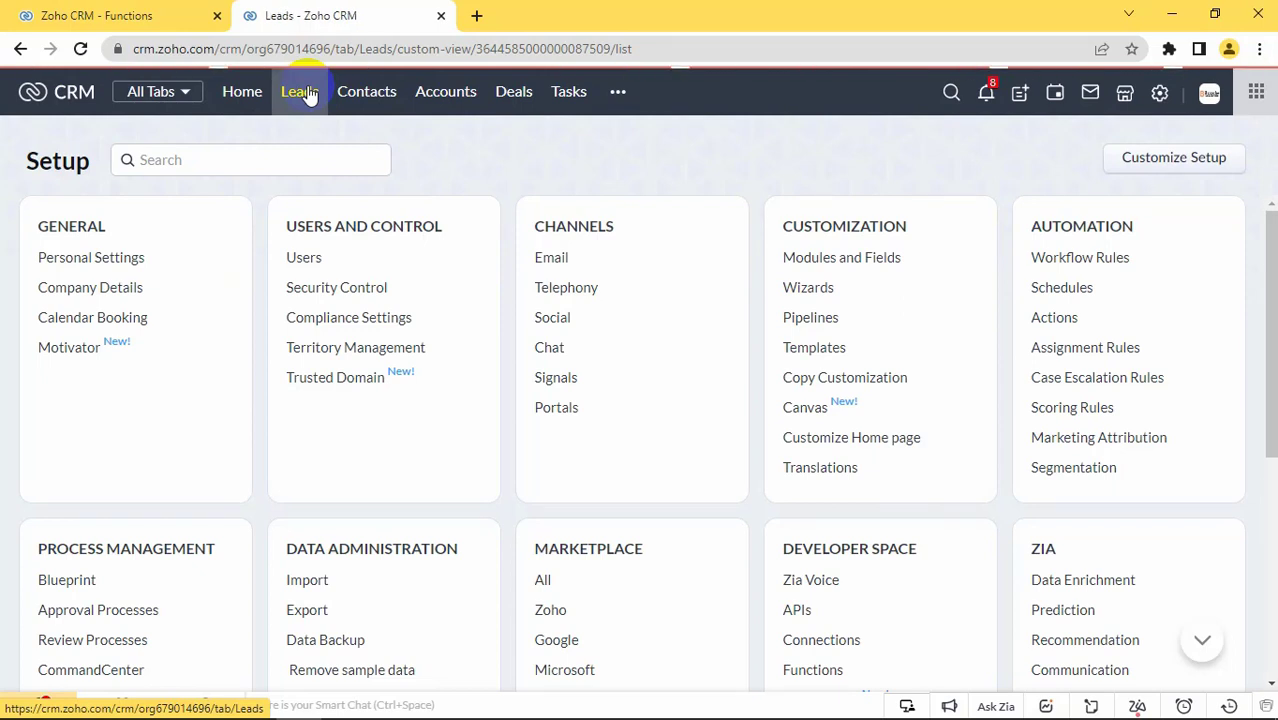
pyautogui.click(300, 91)
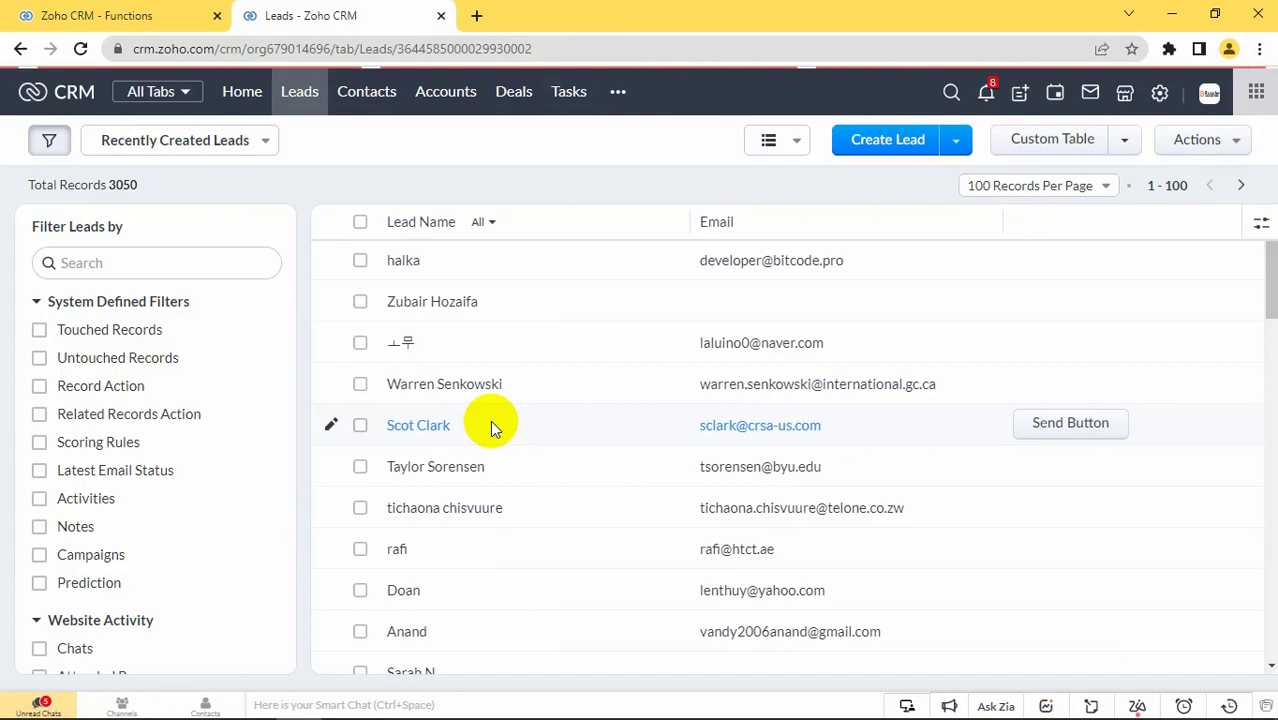
pyautogui.click(418, 424)
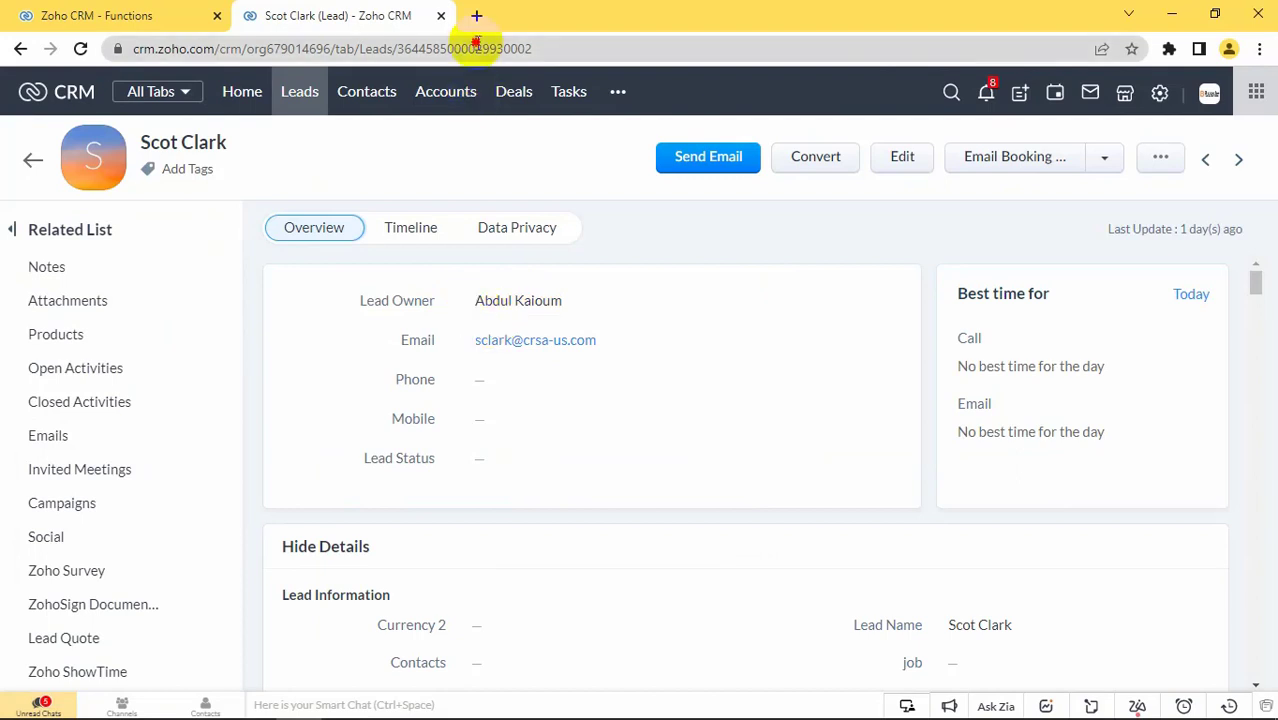
pyautogui.click(100, 16)
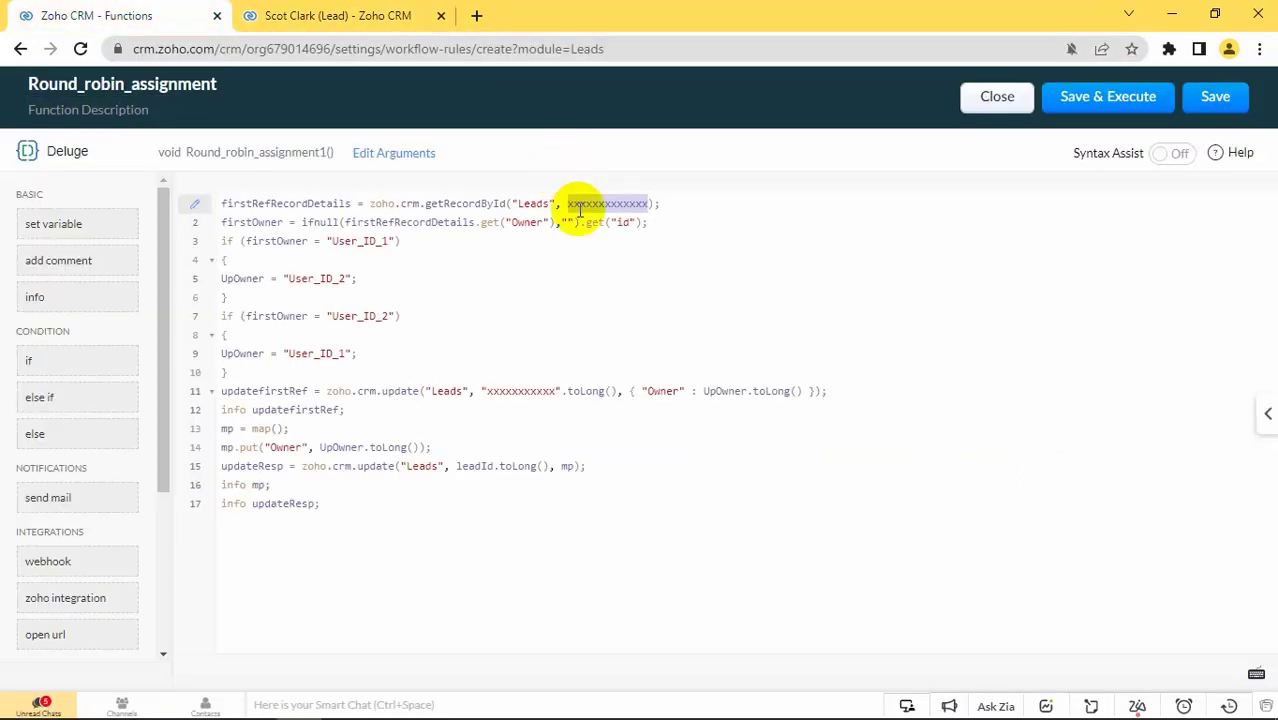
pyautogui.write('3644585000029930002')
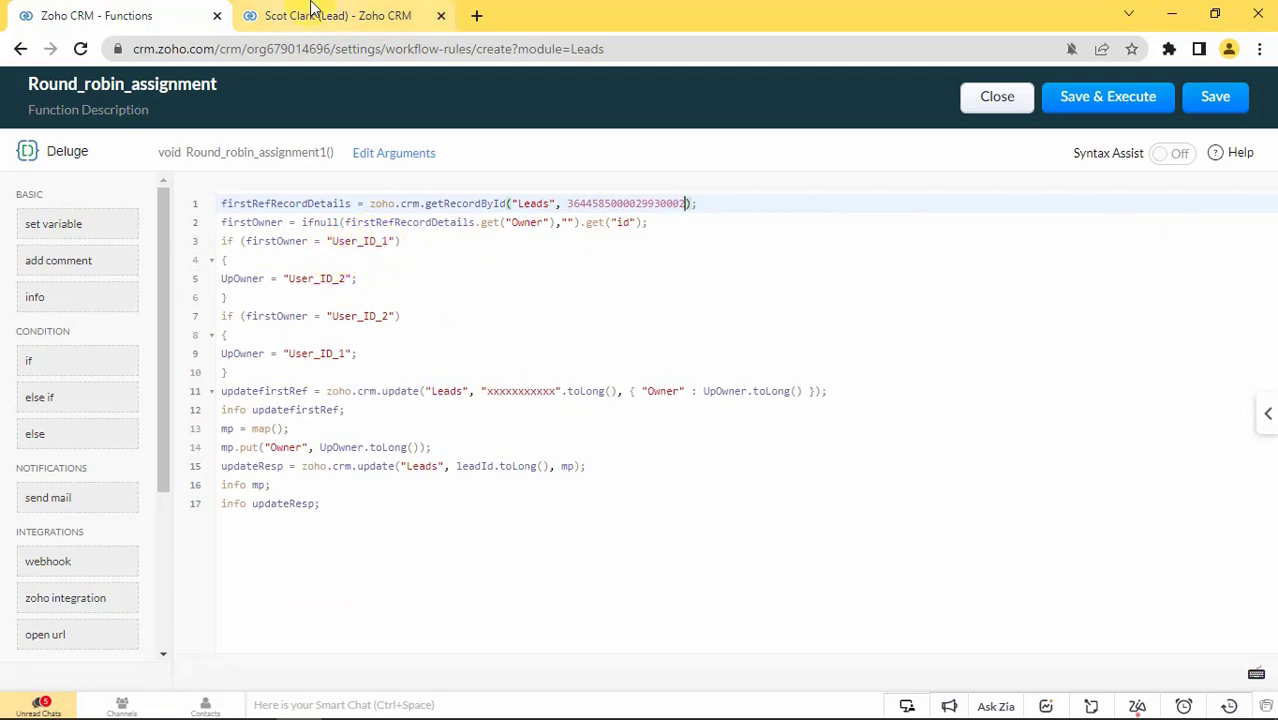
pyautogui.click(330, 16)
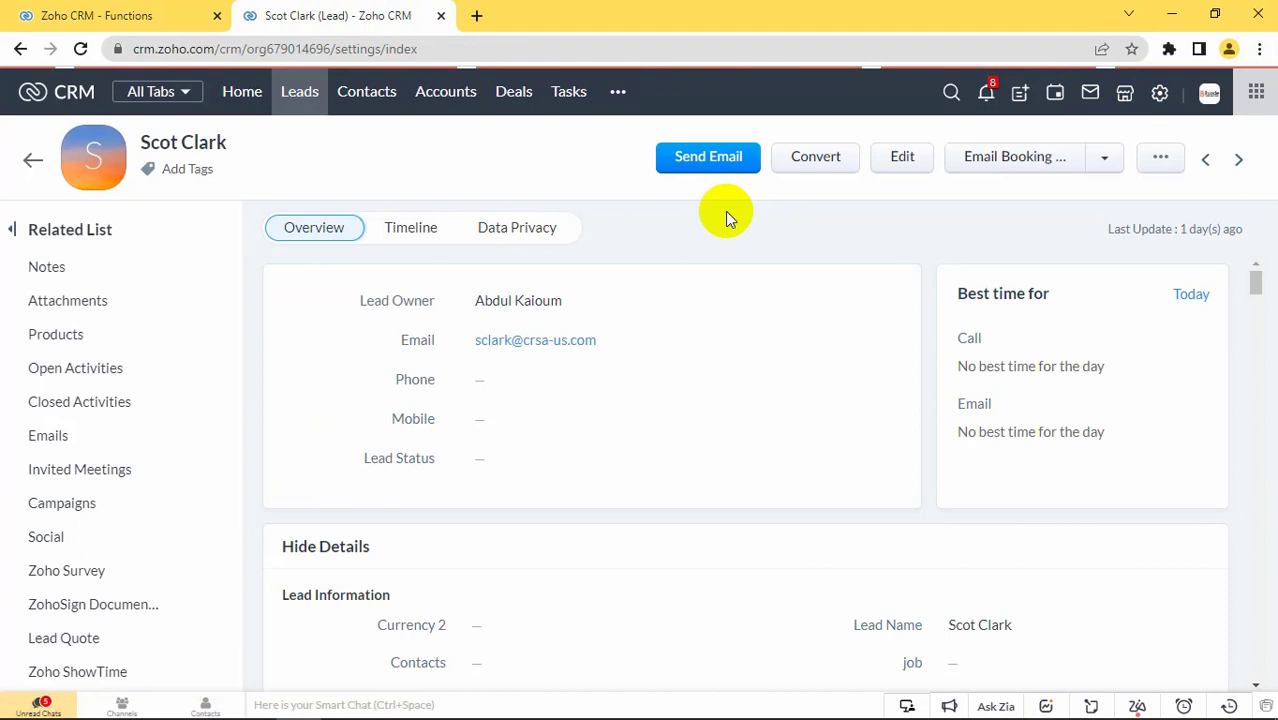
pyautogui.click(1157, 92)
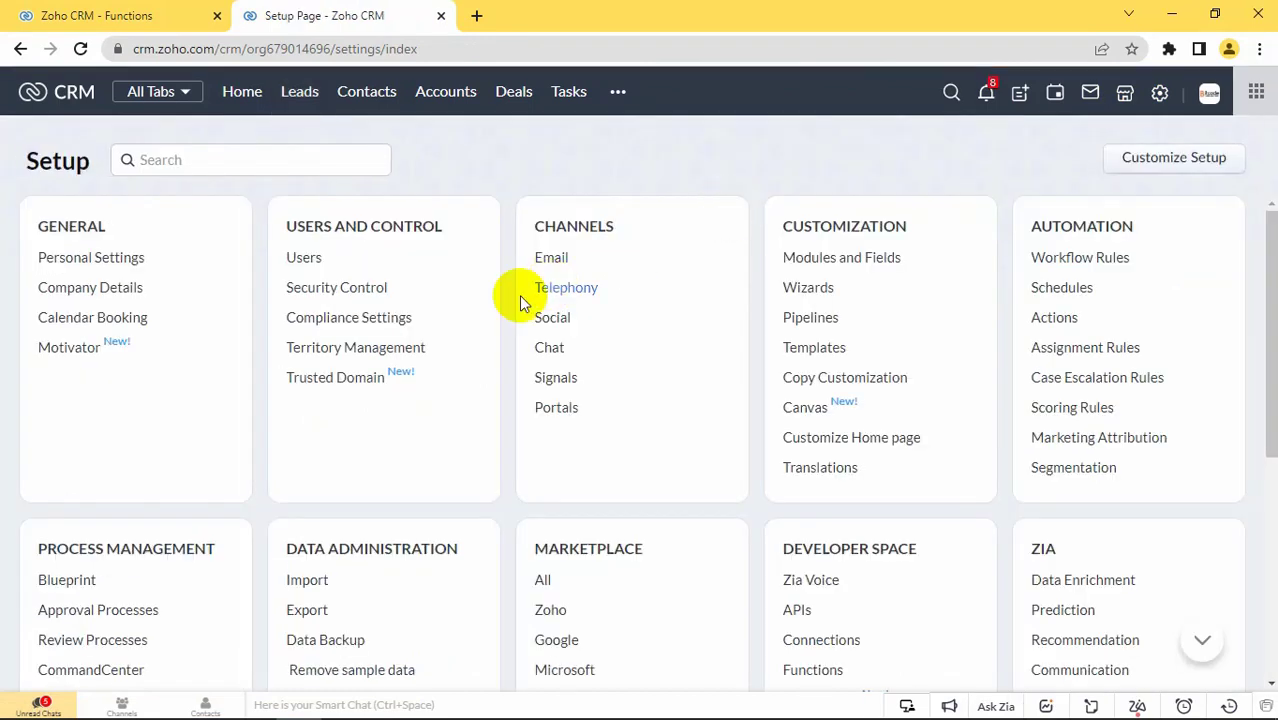
pyautogui.click(303, 257)
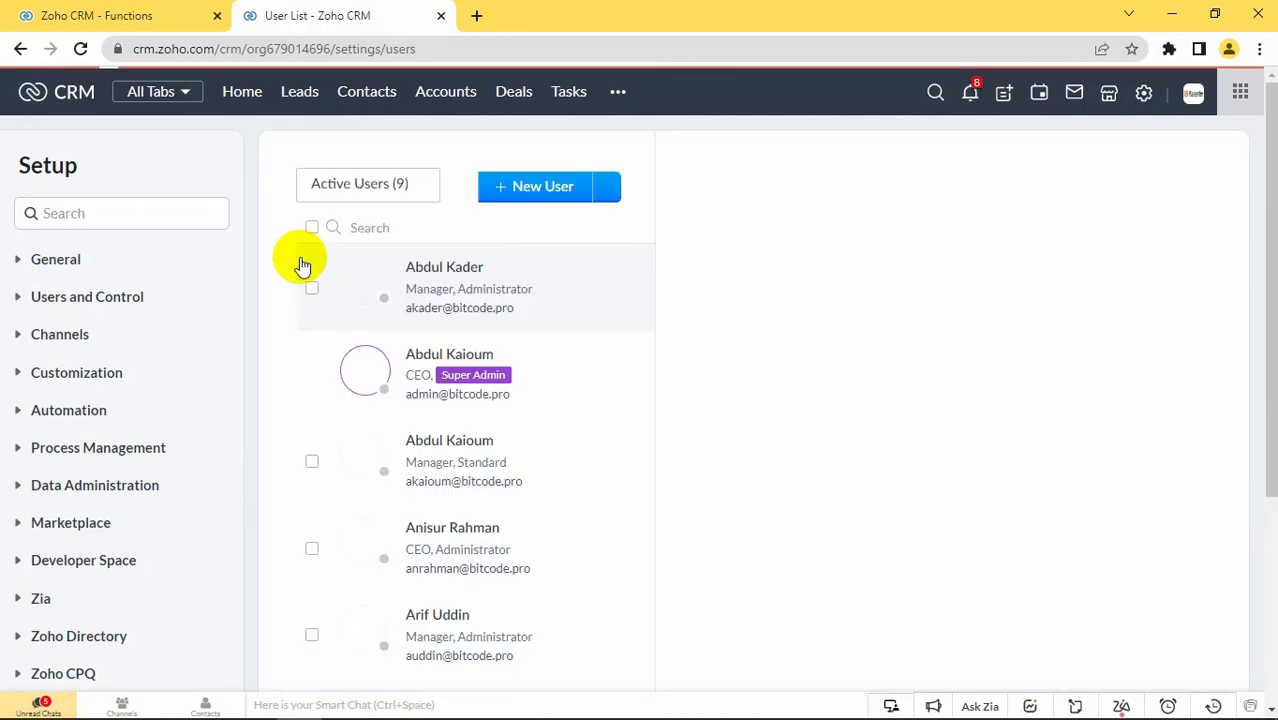
pyautogui.click(444, 267)
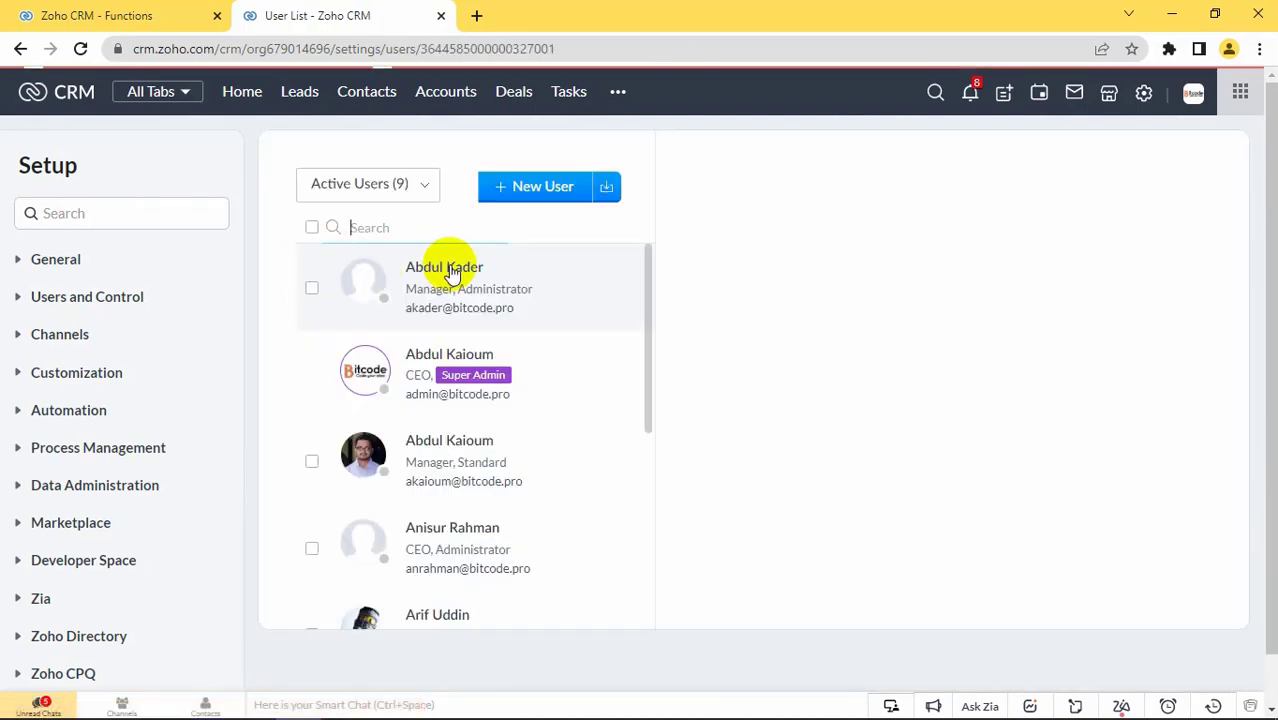
pyautogui.click(444, 280)
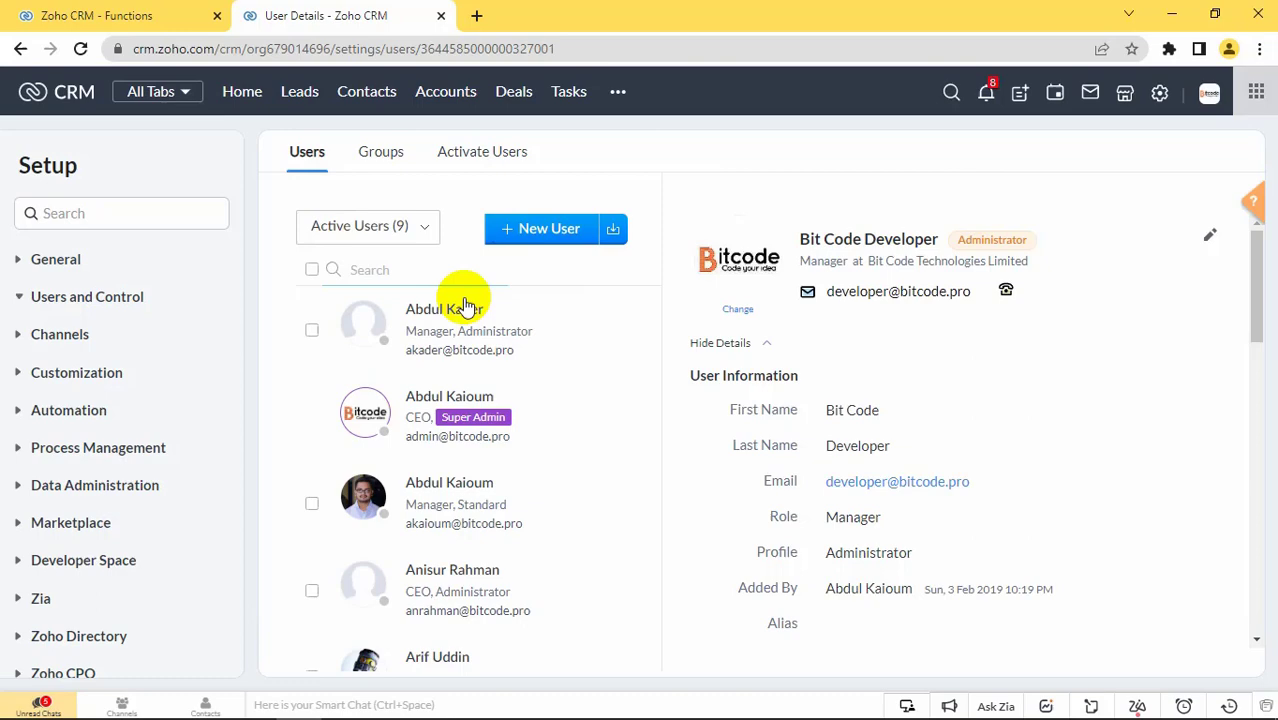
pyautogui.click(444, 320)
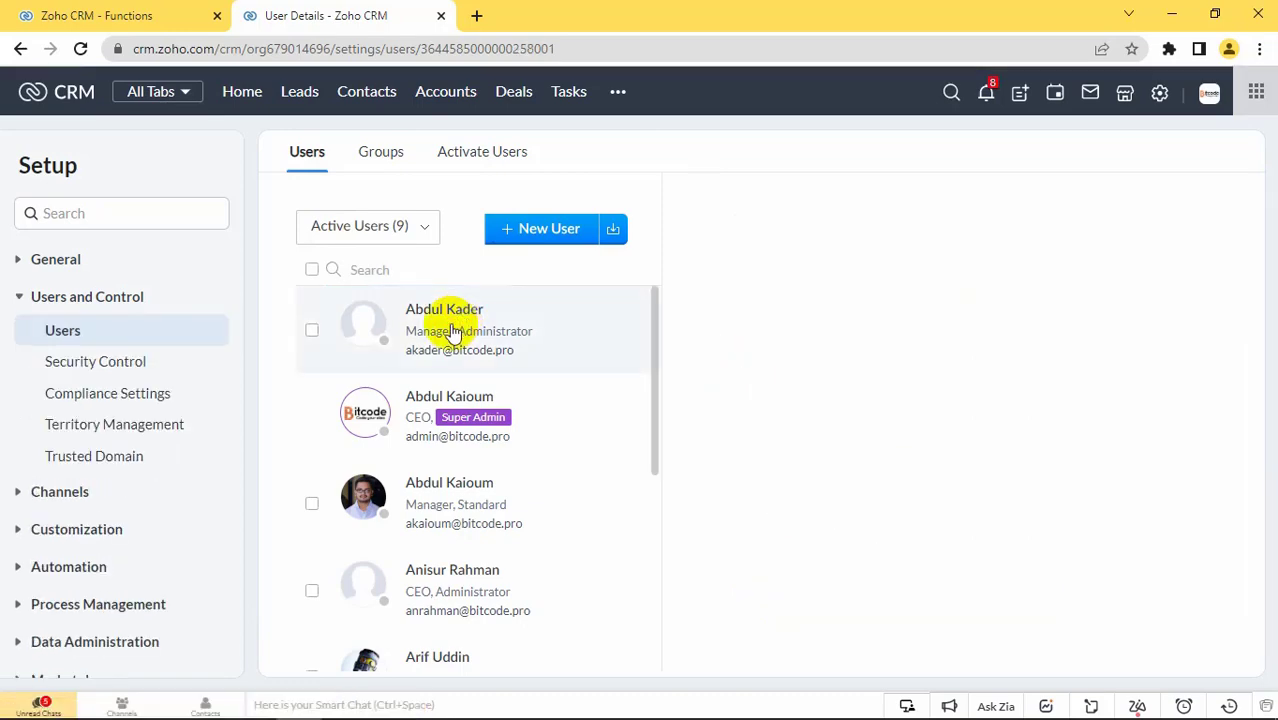
pyautogui.click(444, 308)
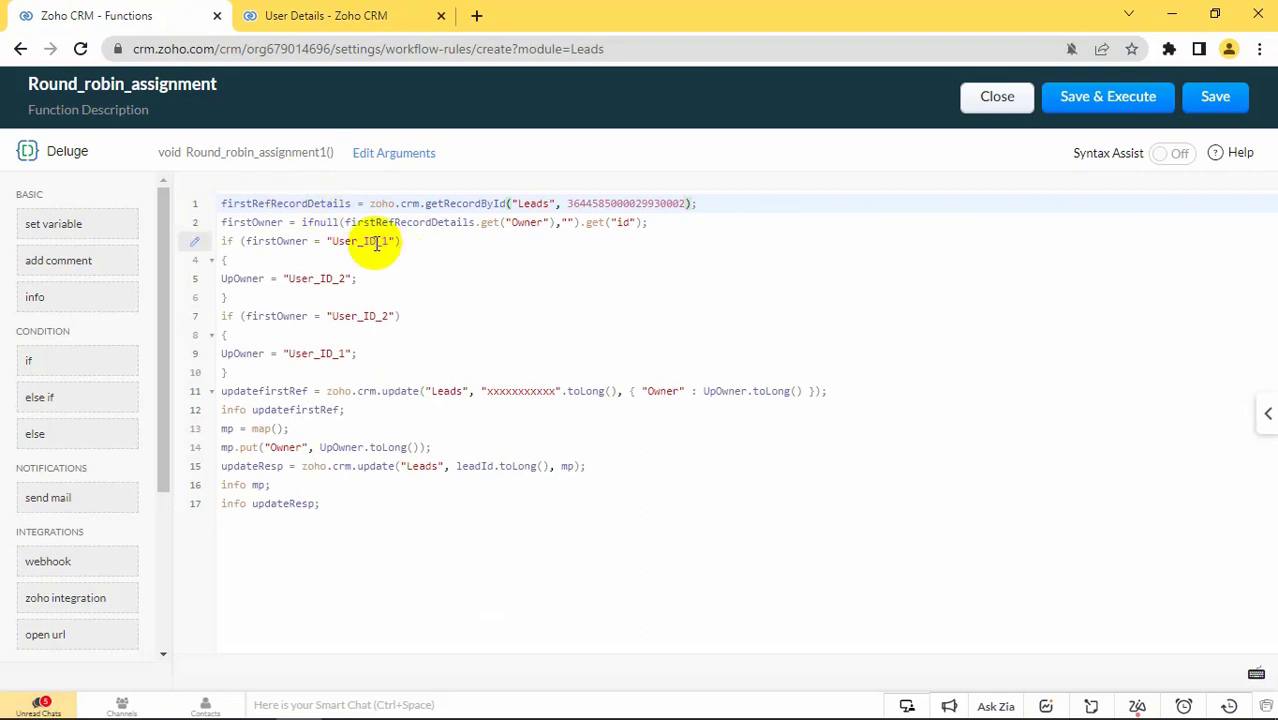
pyautogui.doubleClick(360, 241)
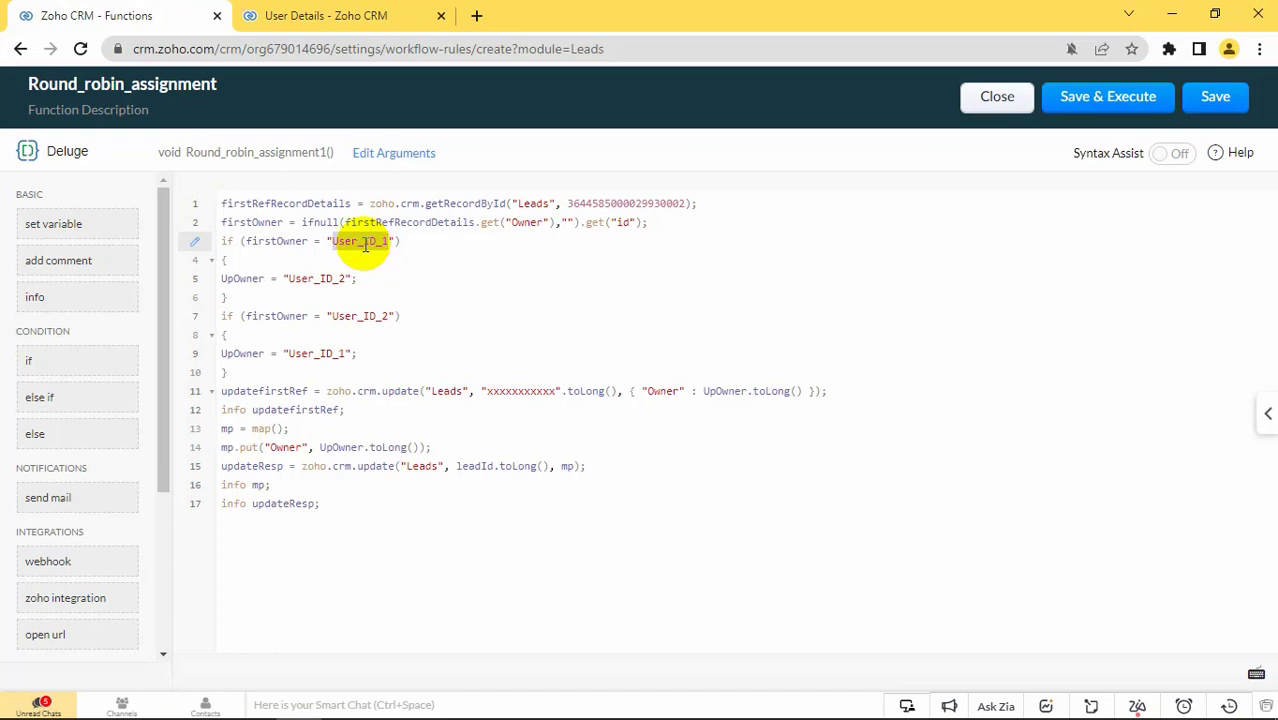
pyautogui.write('3644585000000258001')
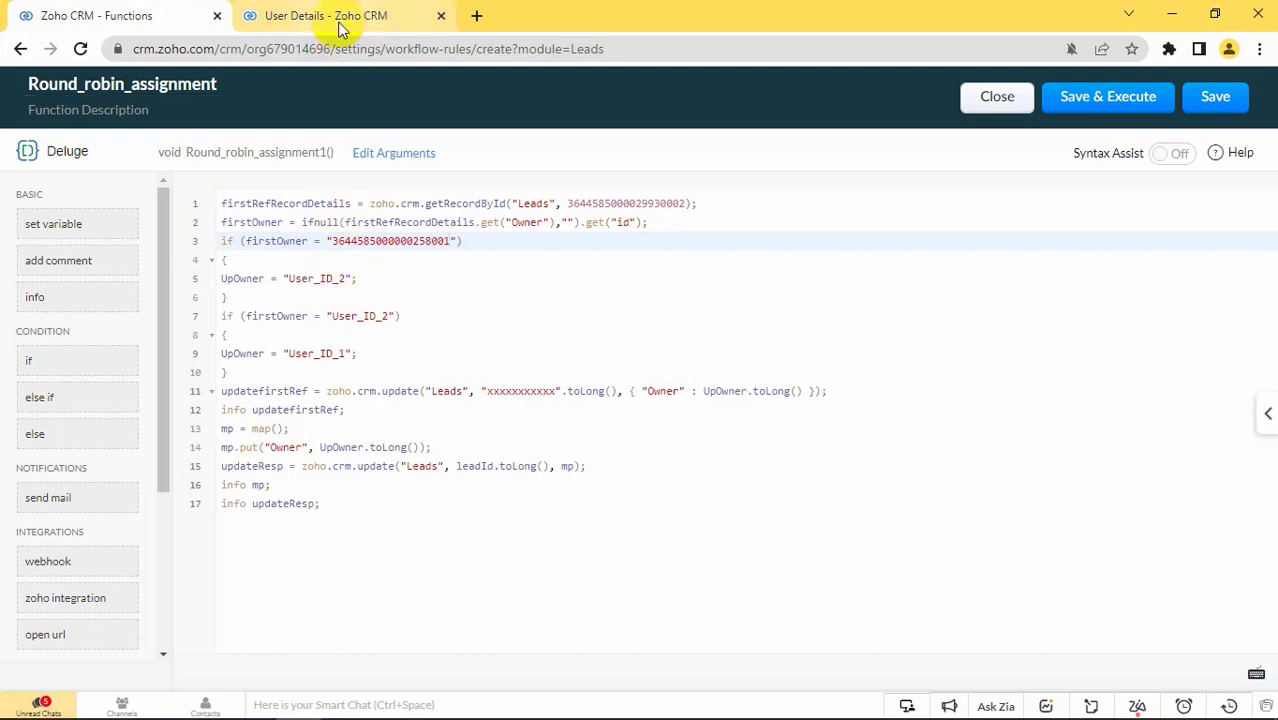
pyautogui.moveTo(340, 15)
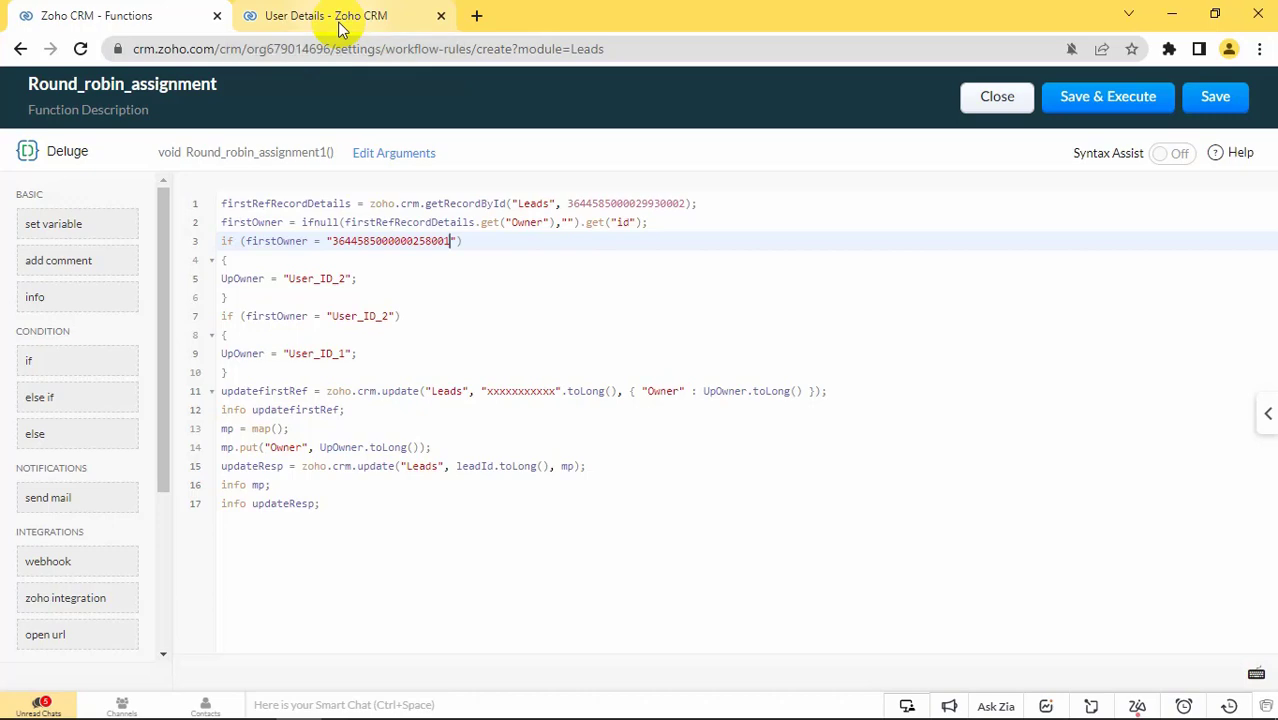
pyautogui.click(335, 16)
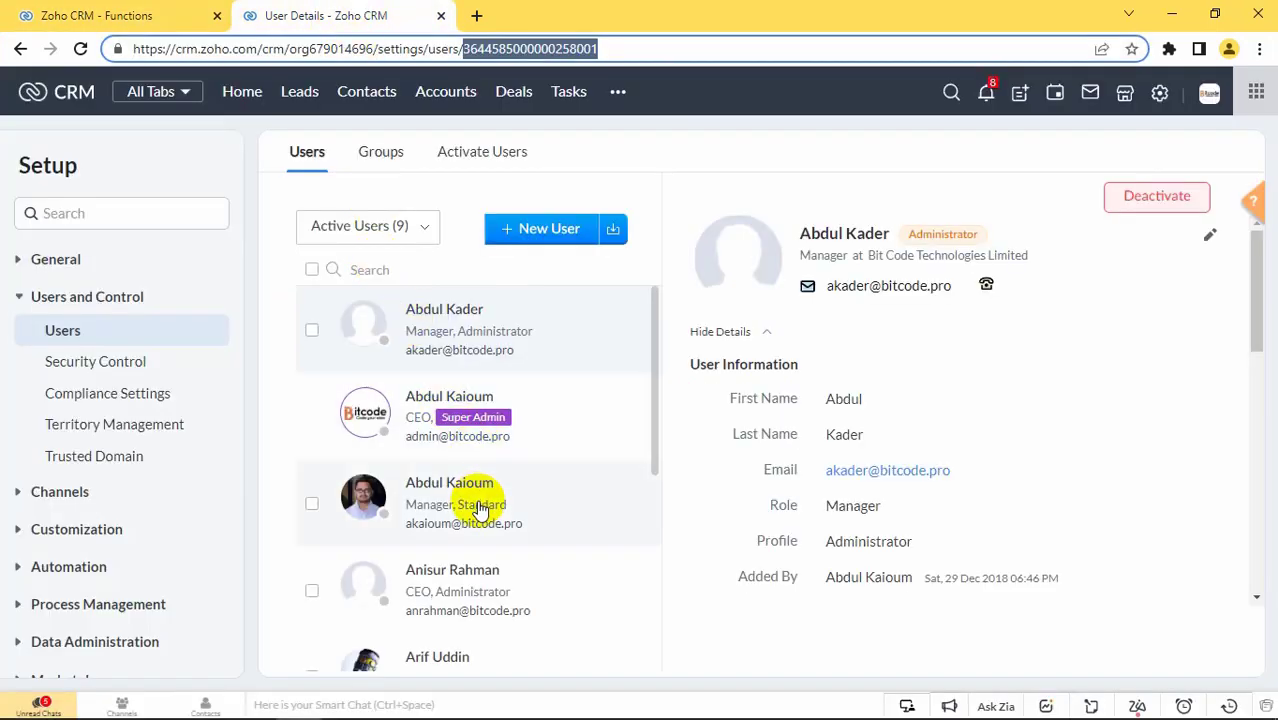
pyautogui.scroll(-3)
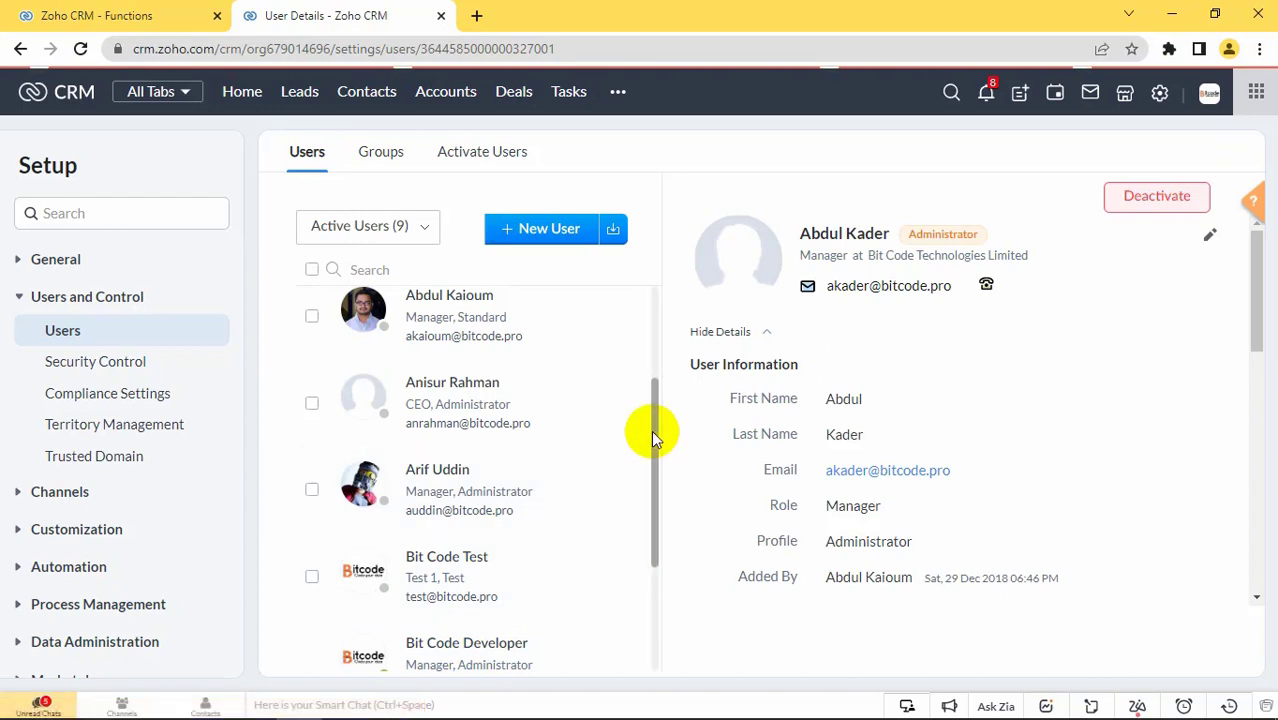
pyautogui.click(467, 643)
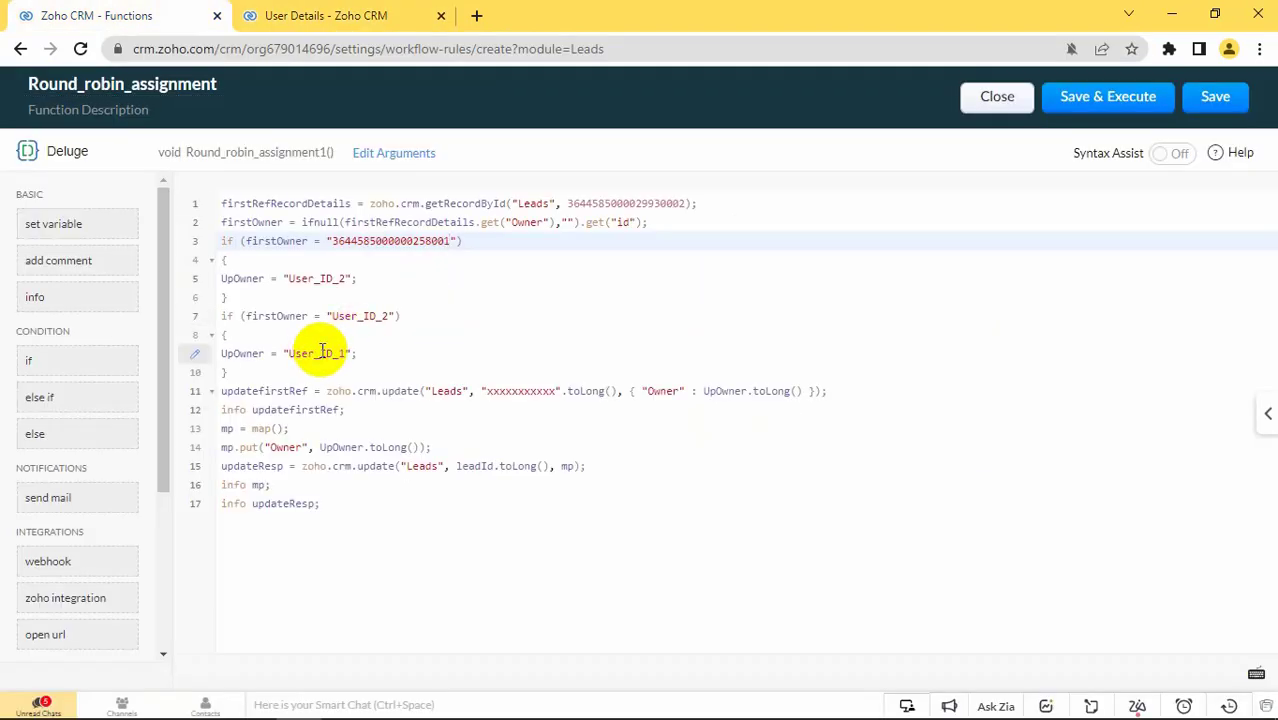
pyautogui.click(325, 353)
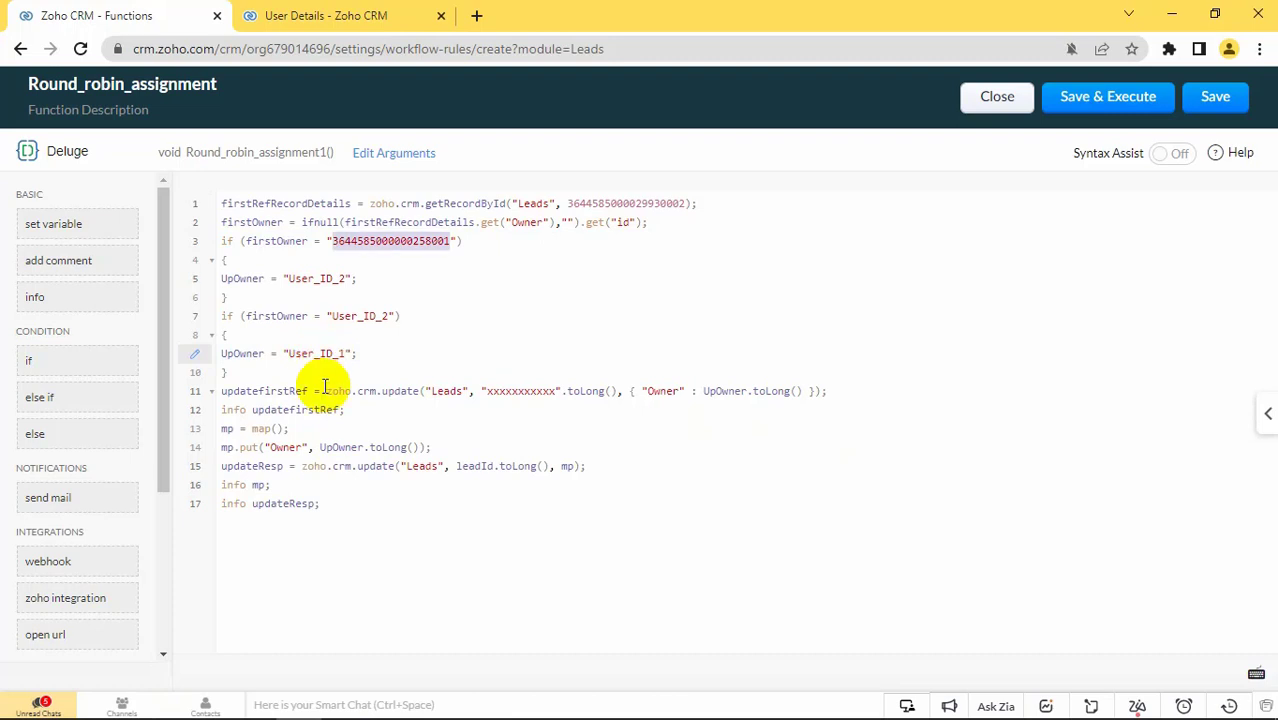
pyautogui.doubleClick(315, 353)
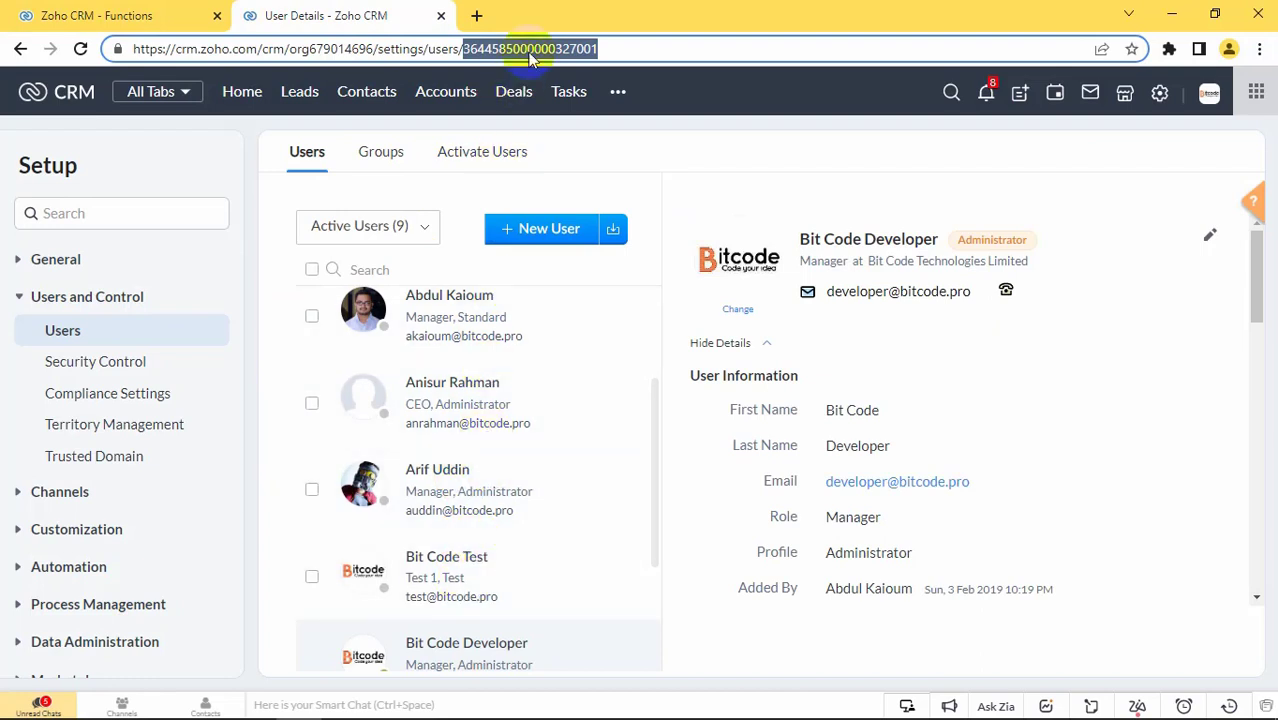
pyautogui.click(100, 15)
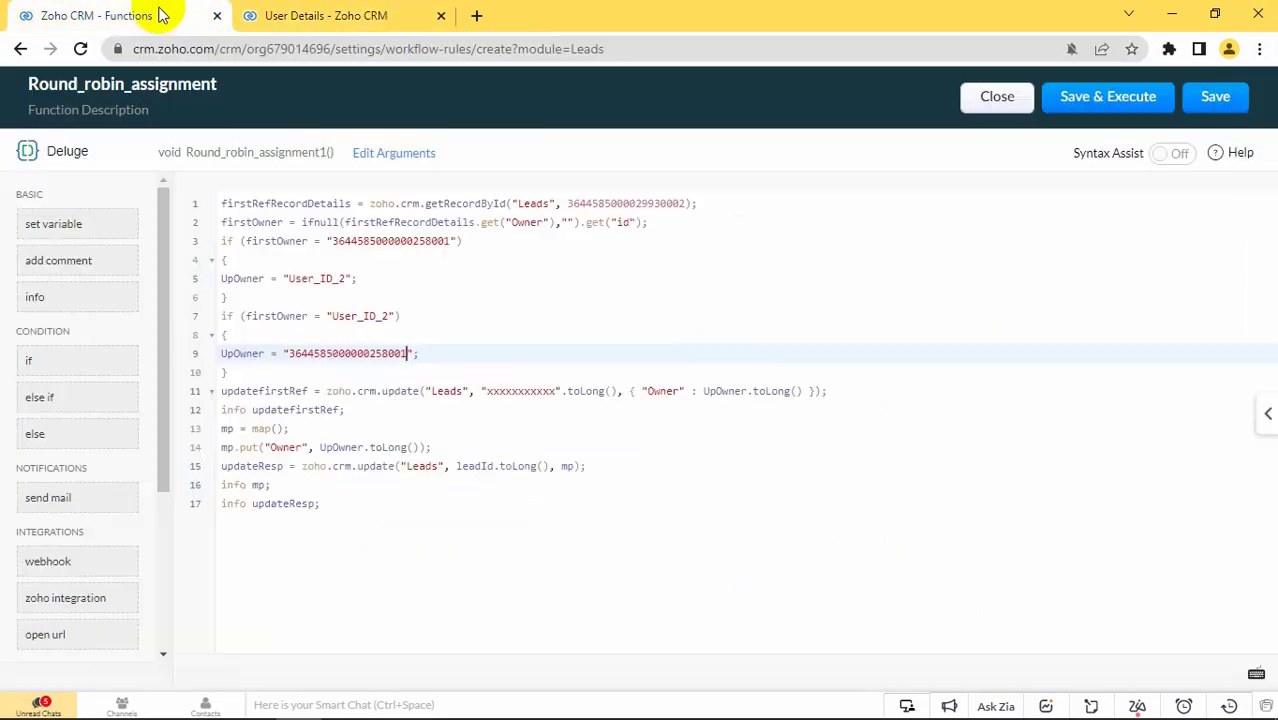
pyautogui.doubleClick(352, 316)
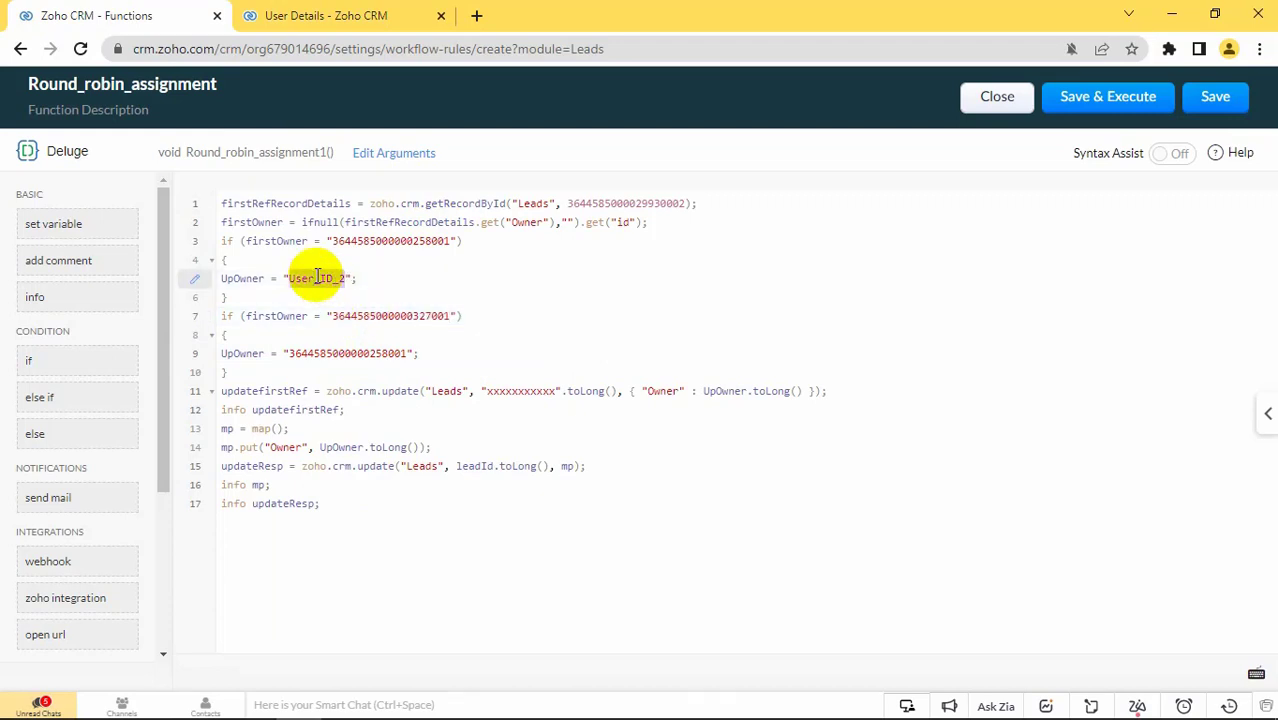
pyautogui.write('"3644585000000327001"')
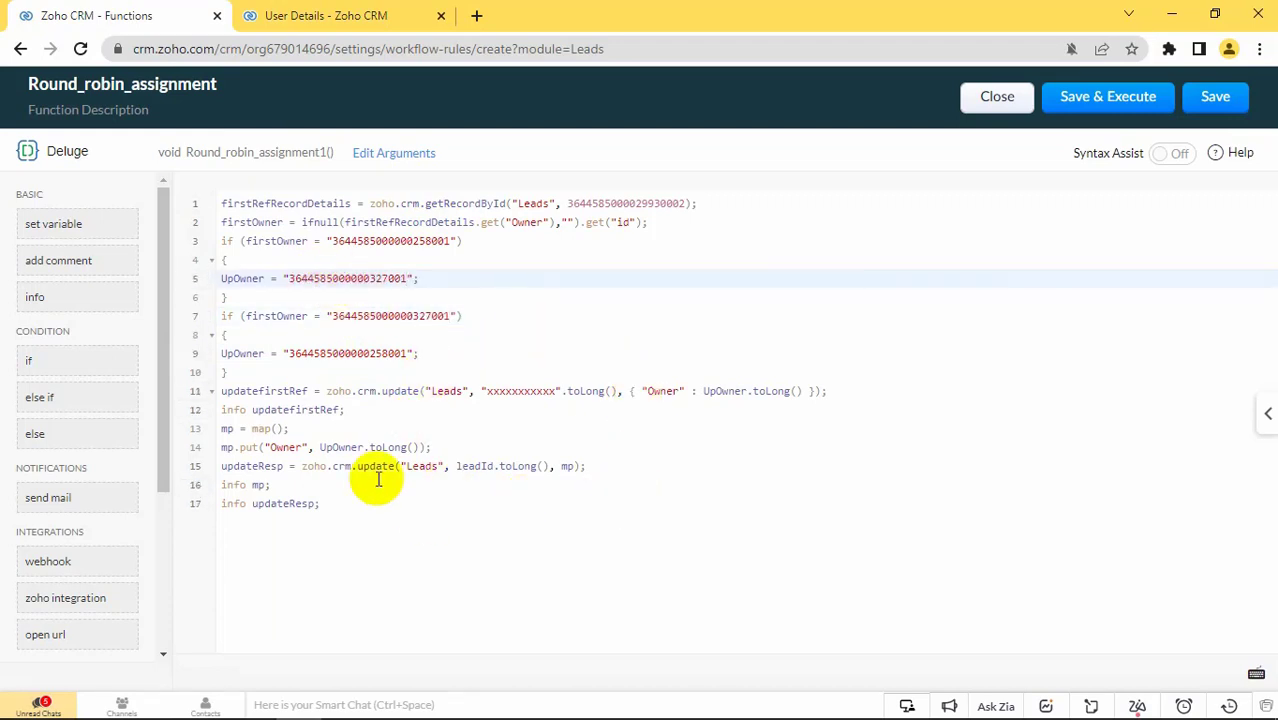
pyautogui.moveTo(557, 460)
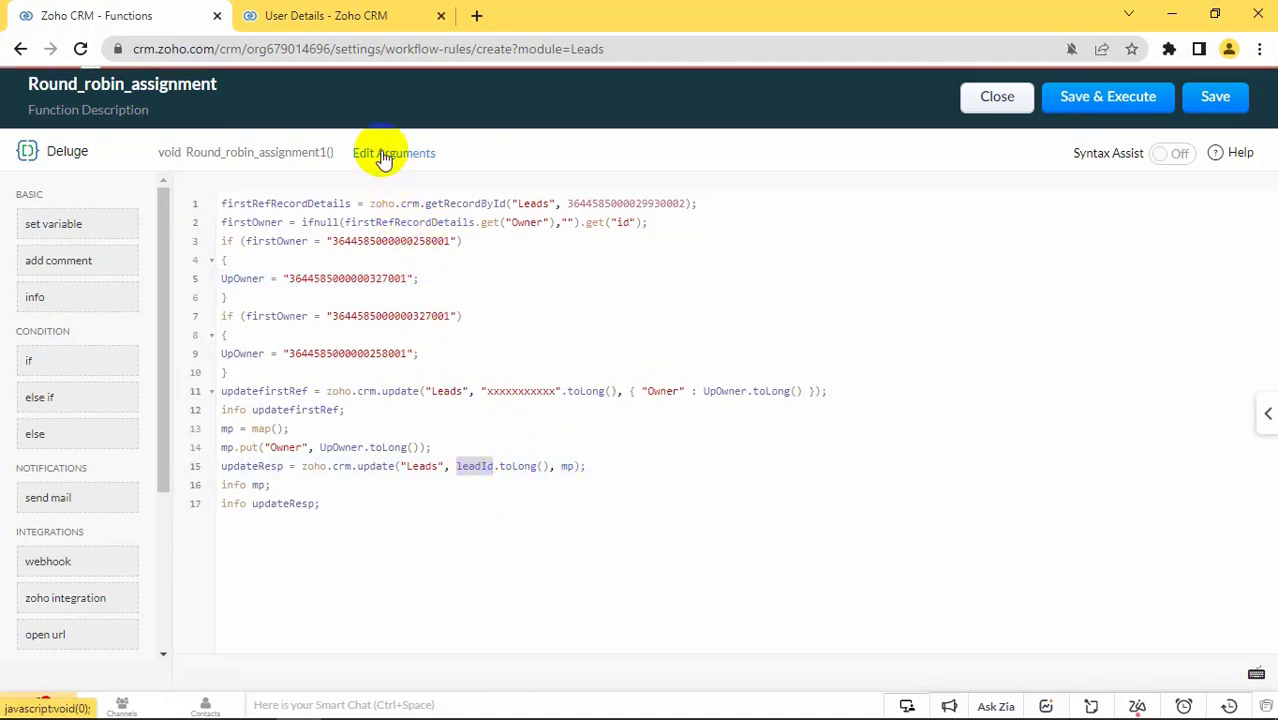
# Step: Add a leadId argument mapped to Leads > Lead Id and save the function to the rule
pyautogui.click(393, 152)
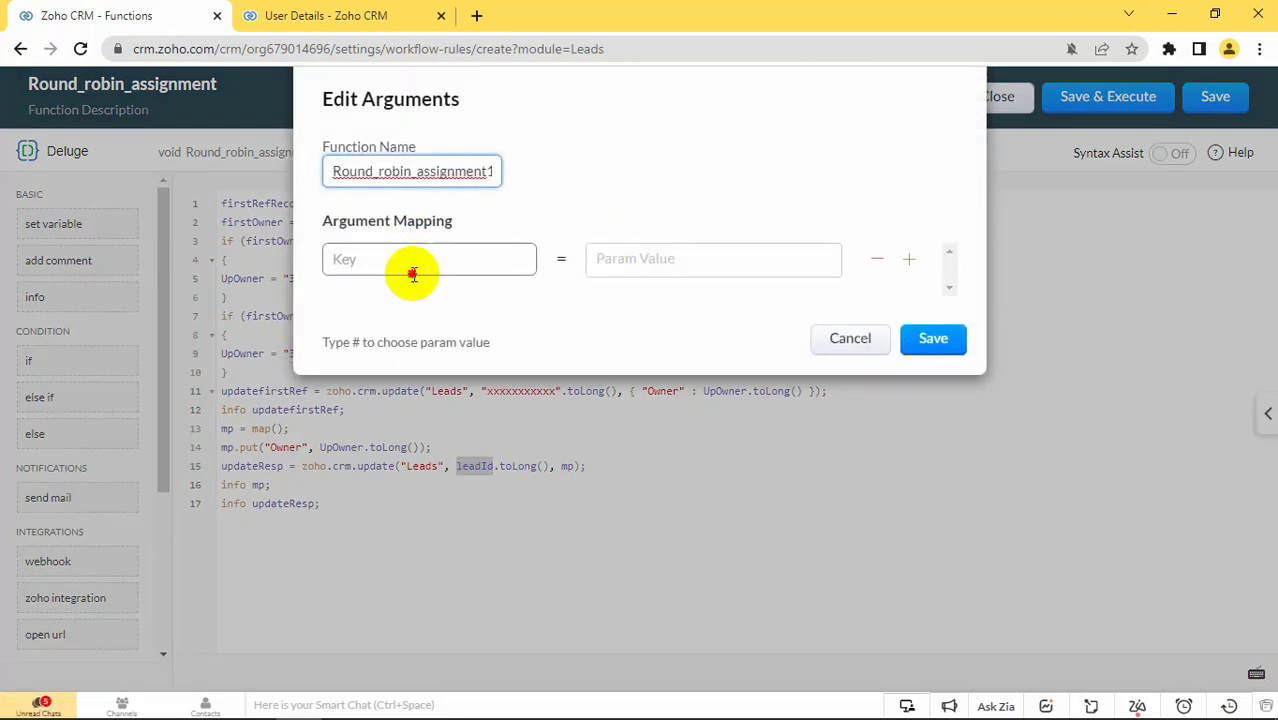
pyautogui.write('leadId')
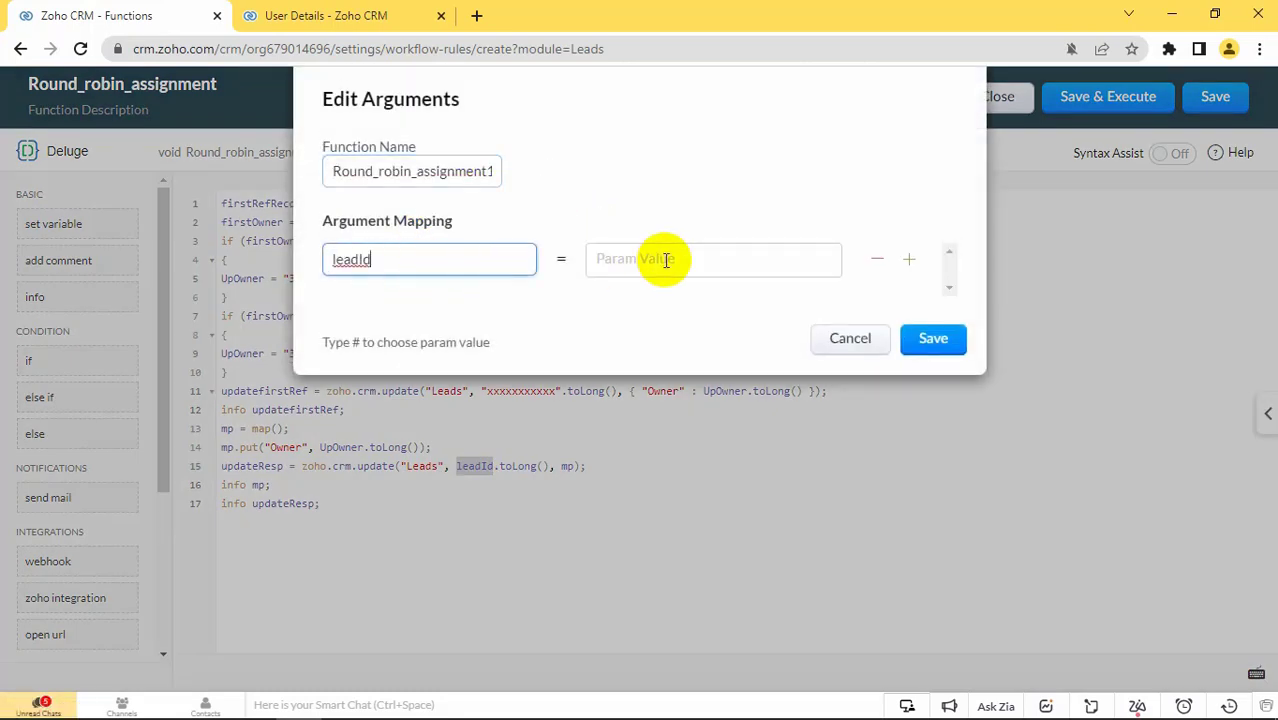
pyautogui.write('#')
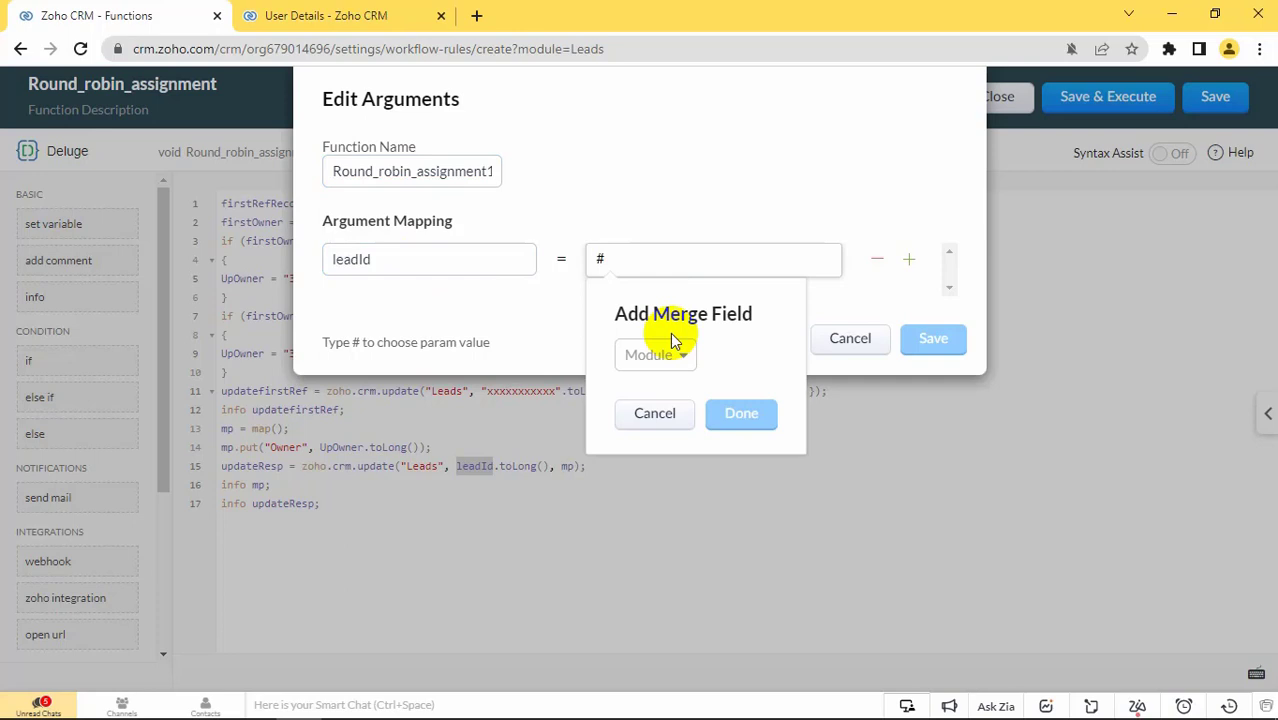
pyautogui.click(655, 354)
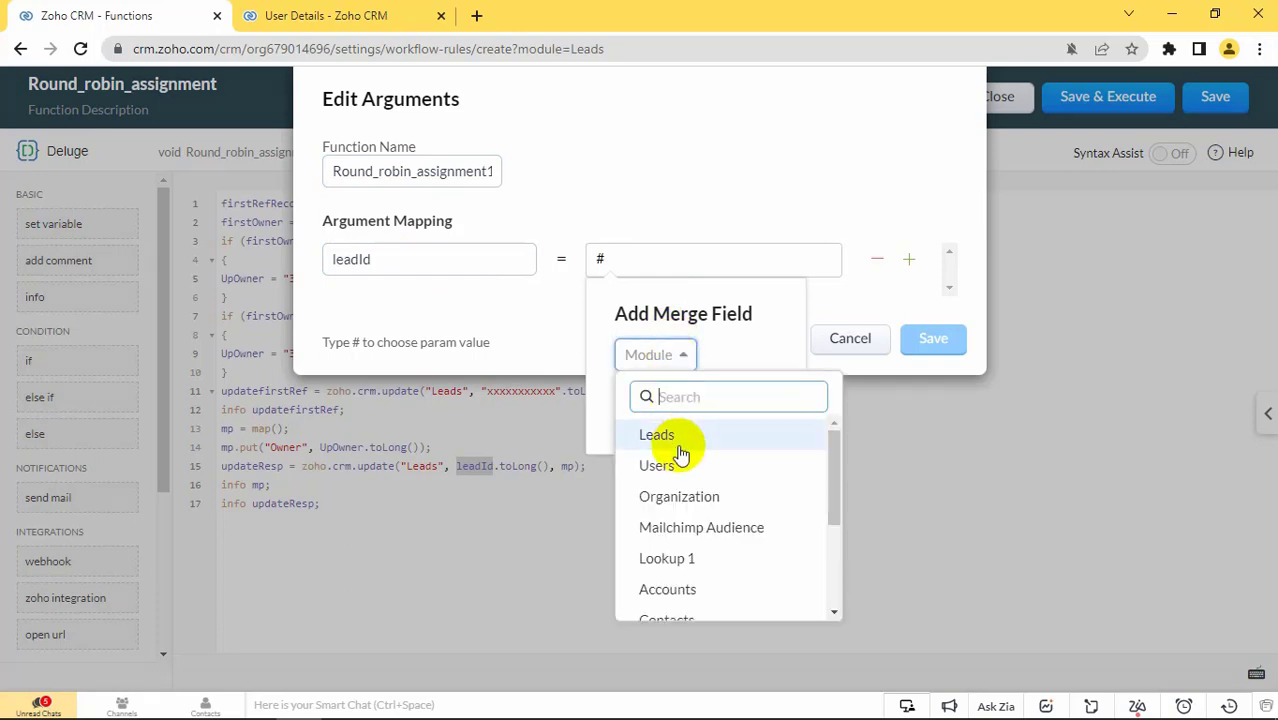
pyautogui.click(657, 435)
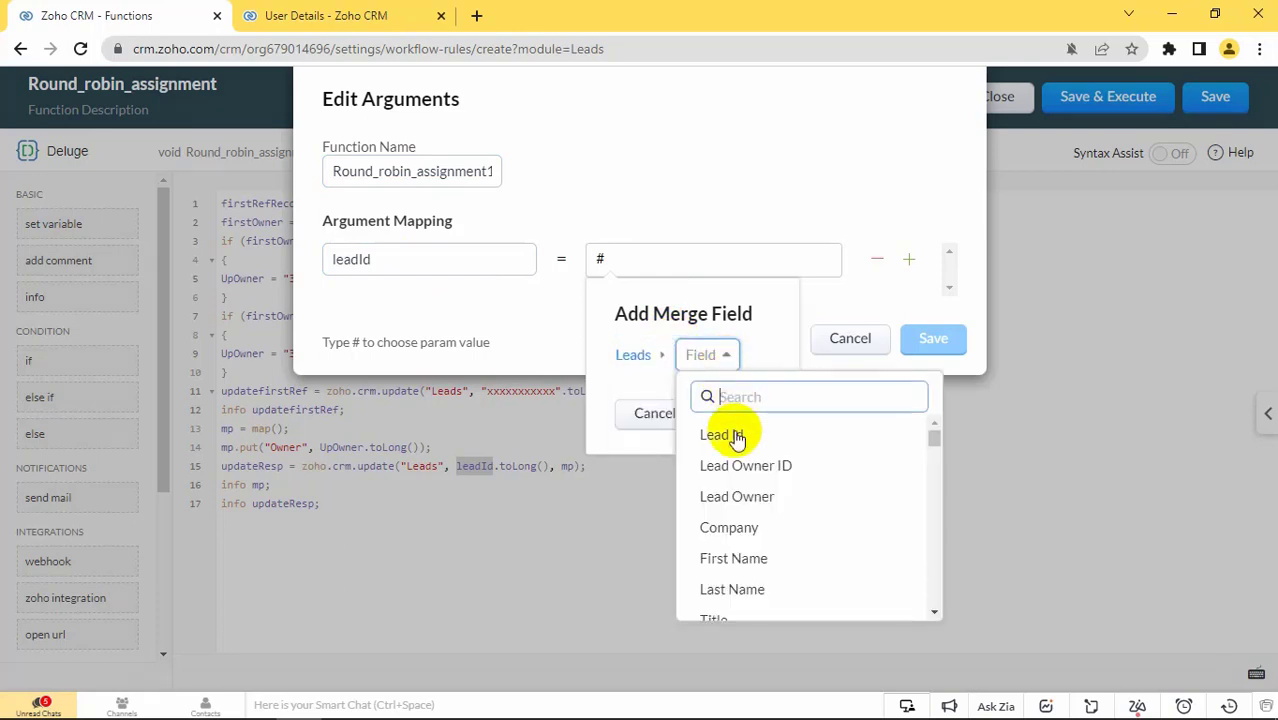
pyautogui.click(719, 434)
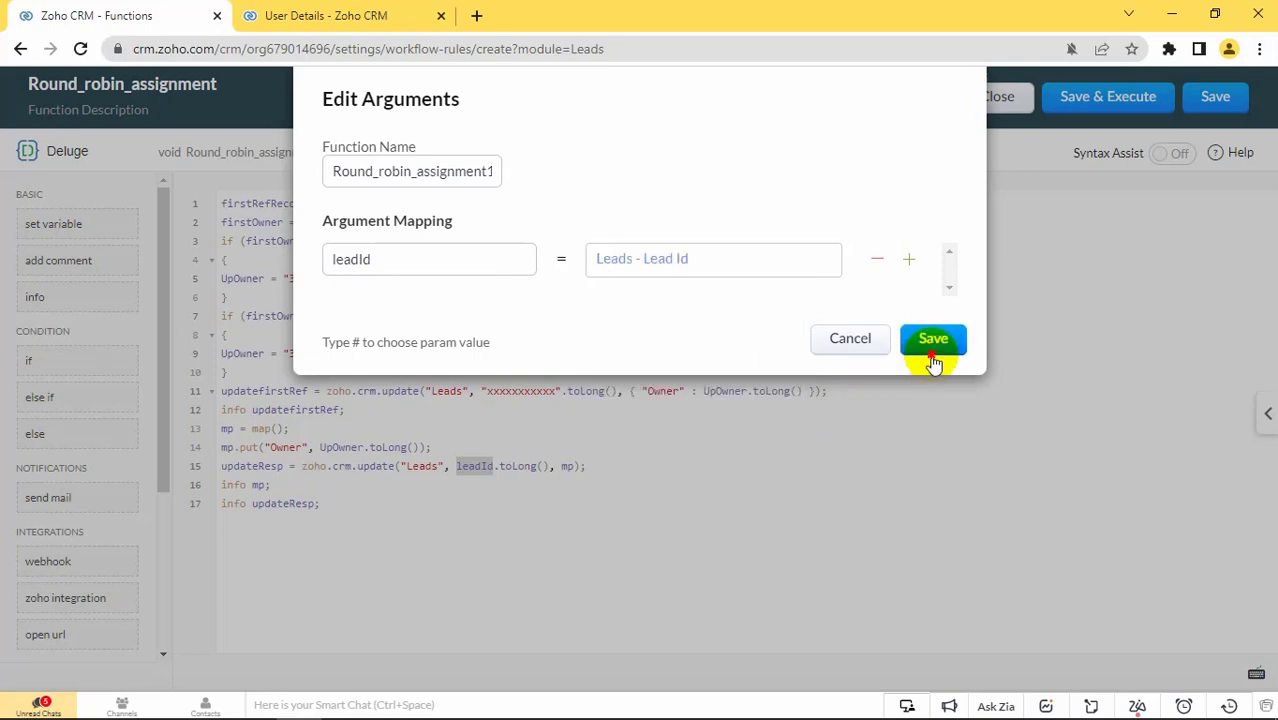
pyautogui.click(933, 338)
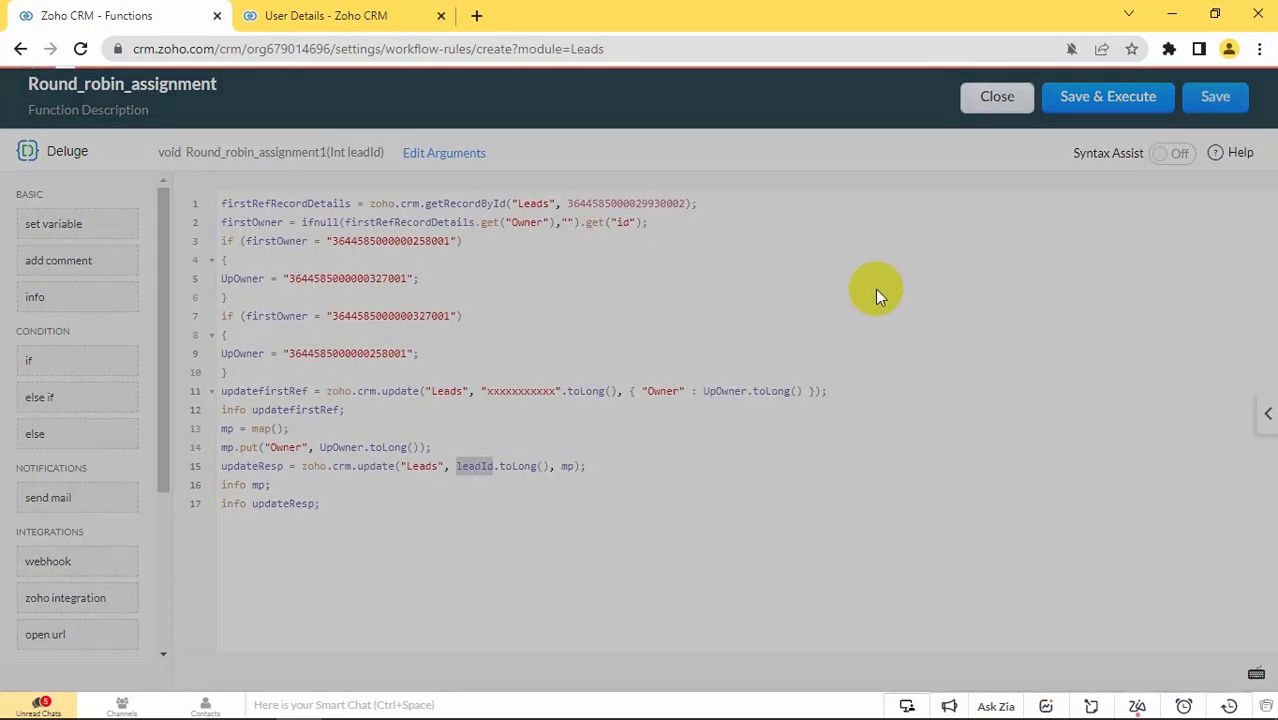
pyautogui.click(1215, 96)
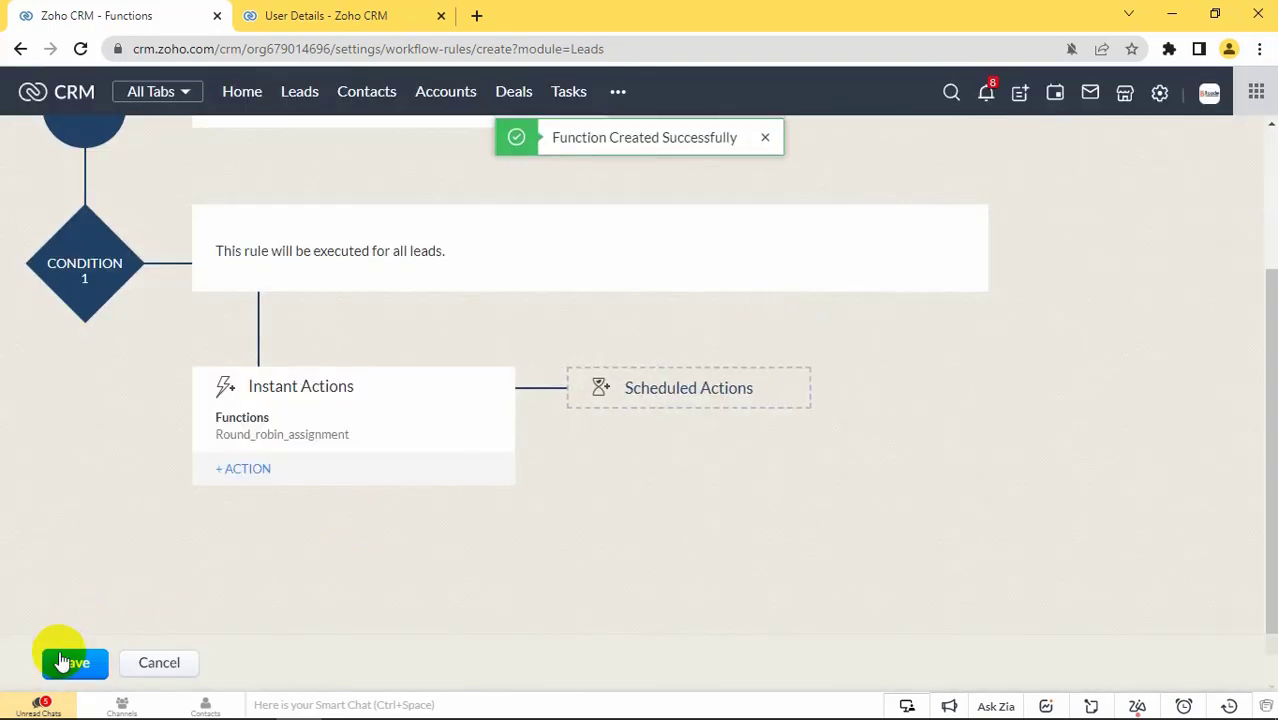
# Step: Save the Round-Robin Assignment workflow rule
pyautogui.click(73, 663)
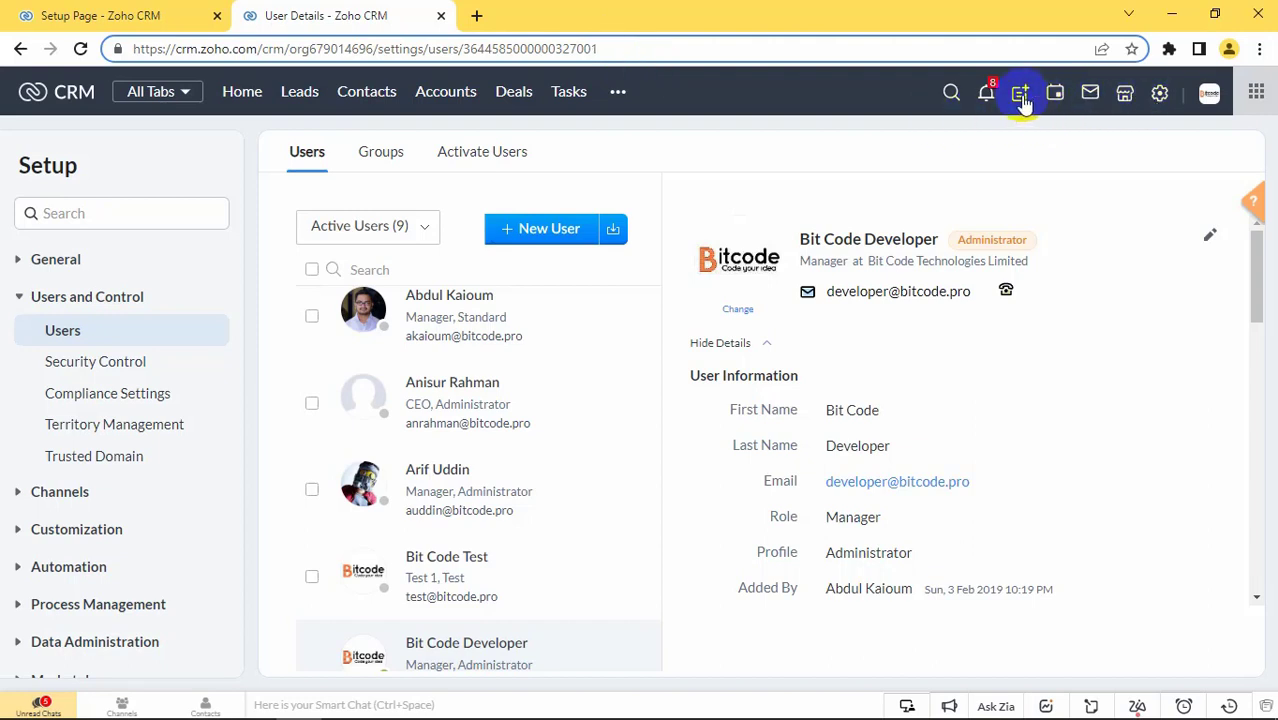
# Step: Start a new lead from the quick-create Lead option to test the rule
pyautogui.click(1023, 92)
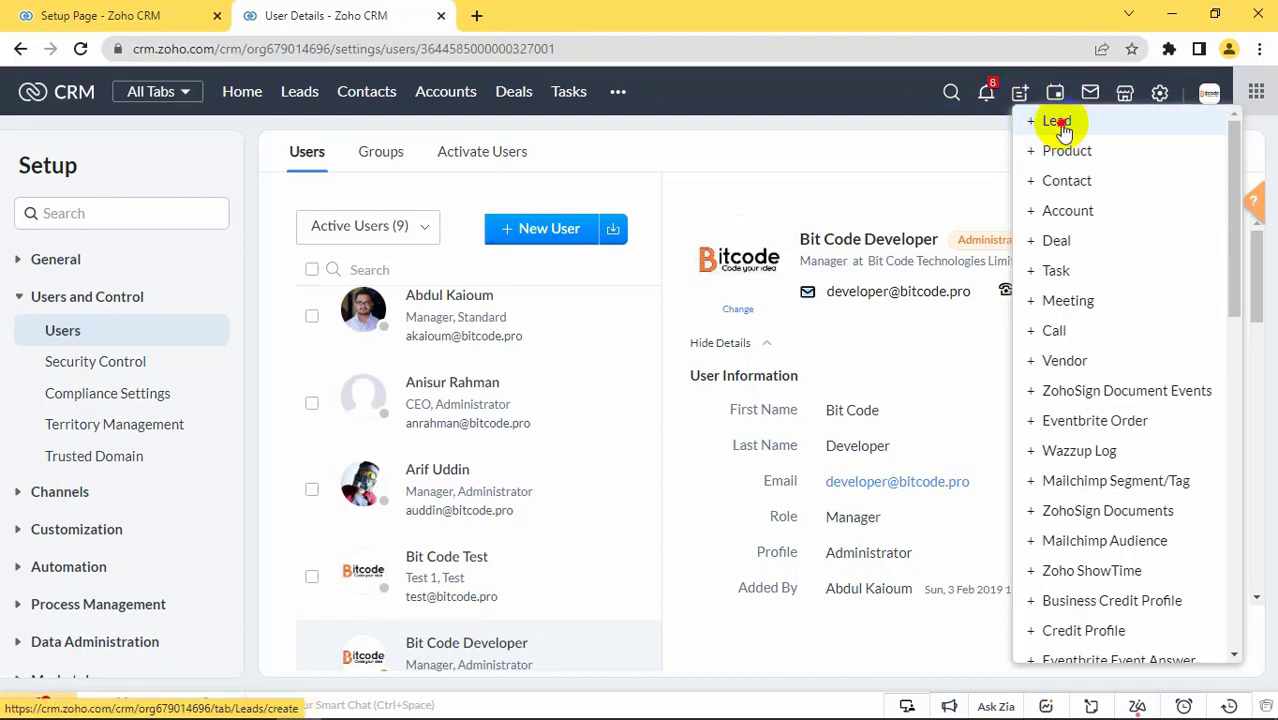
pyautogui.click(1052, 121)
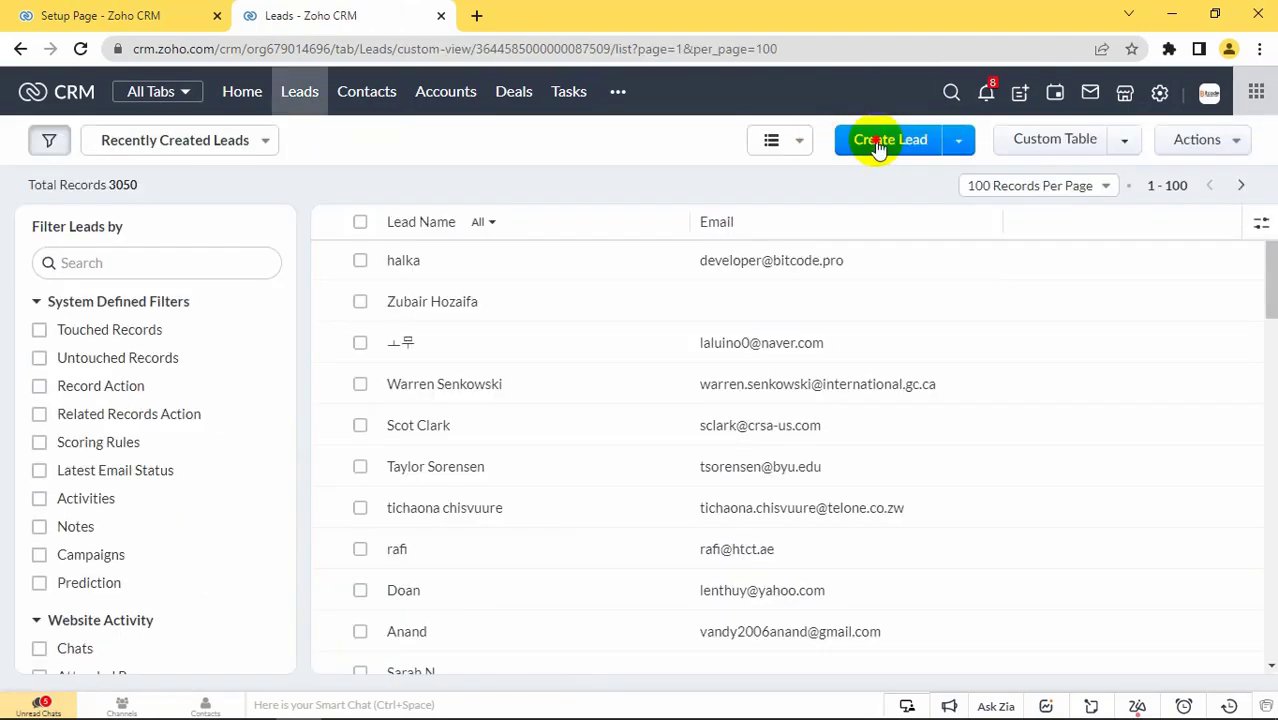
pyautogui.click(890, 139)
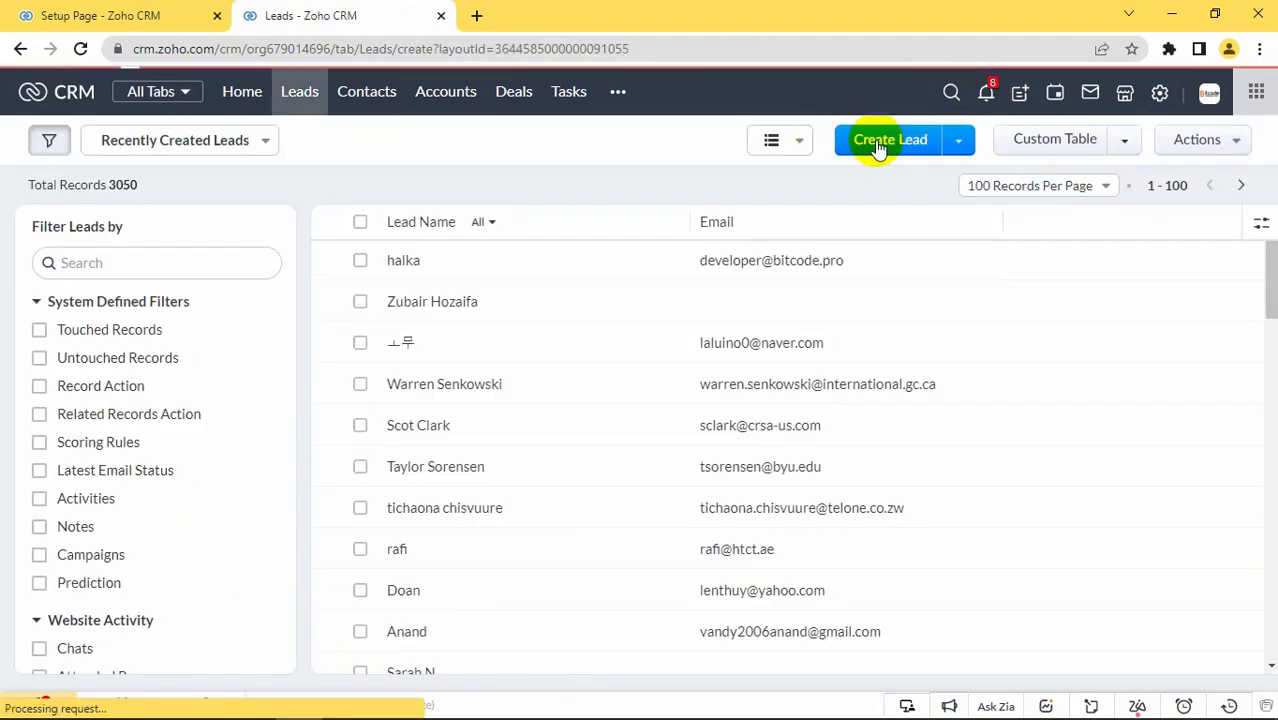